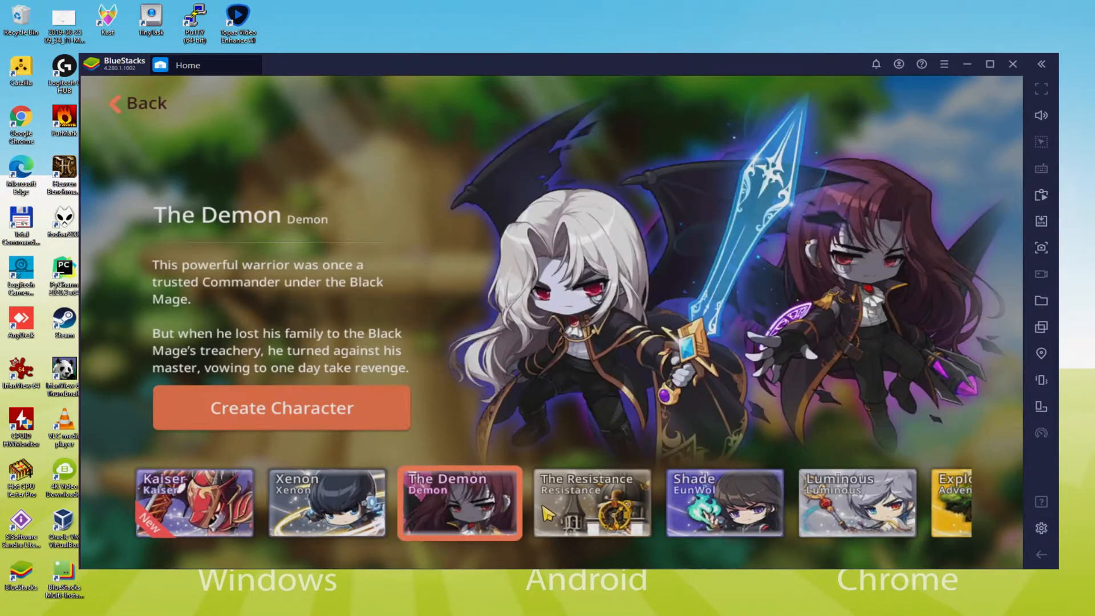
Step: Browse the class cards, viewing the Resistance and Shade descriptions and moving further along the list
{"action": "left_click", "coordinate": [592, 503]}
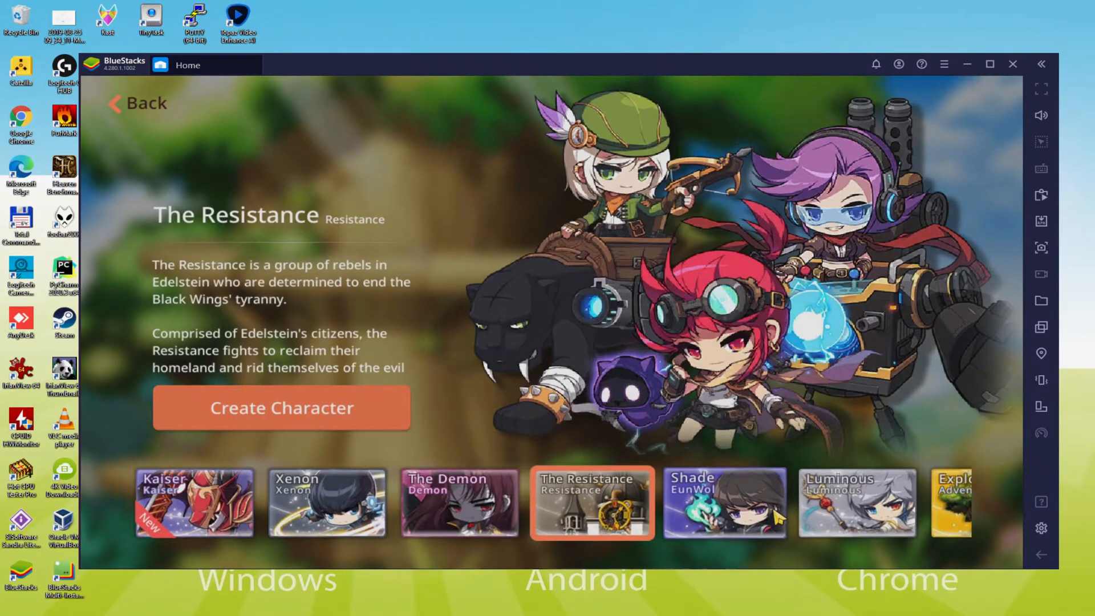
{"action": "left_click", "coordinate": [724, 503]}
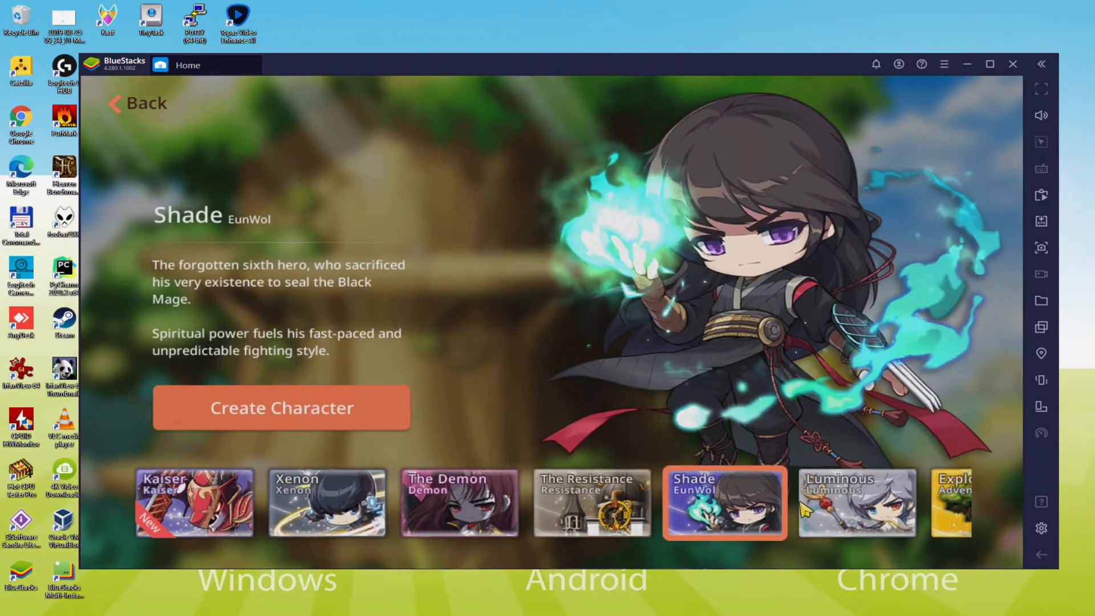
{"action": "left_click", "coordinate": [951, 504]}
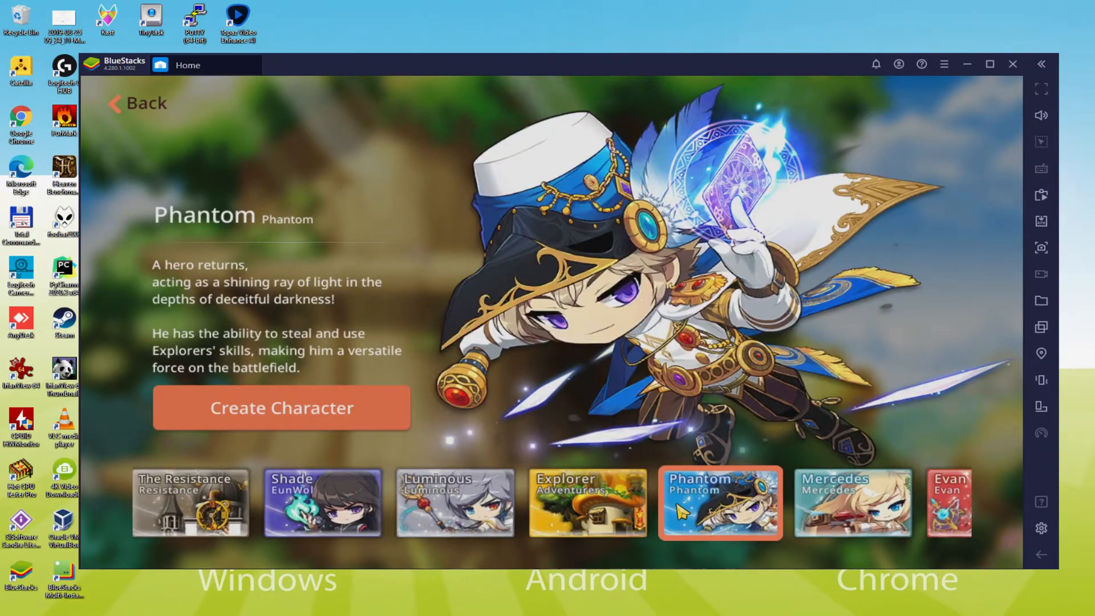
Step: Start creating a Phantom character and shuffle its appearance
{"action": "left_click", "coordinate": [282, 408]}
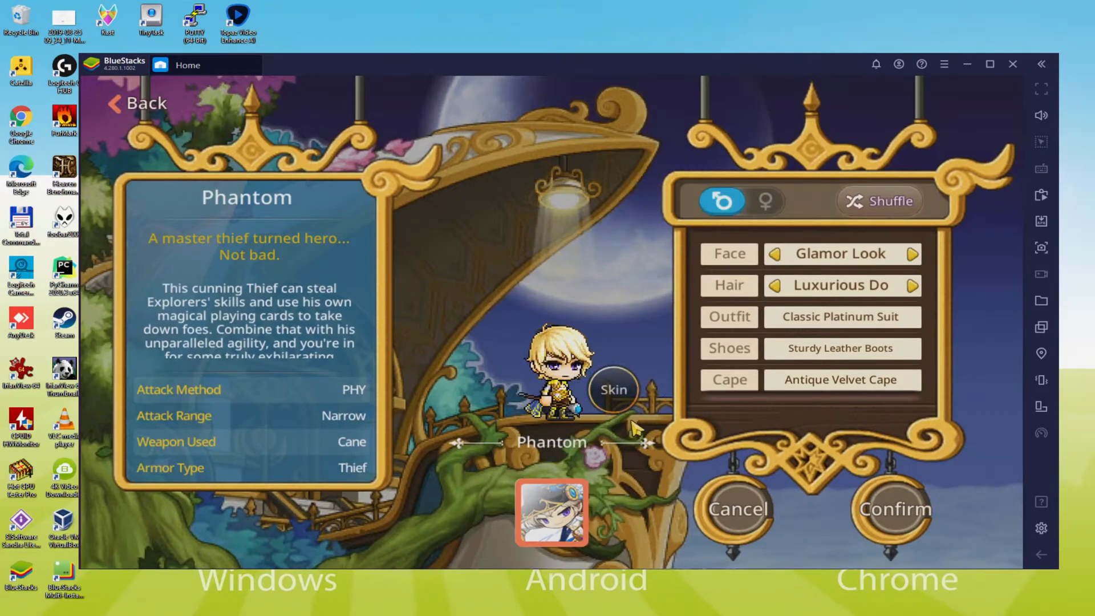
{"action": "mouse_move", "coordinate": [768, 206]}
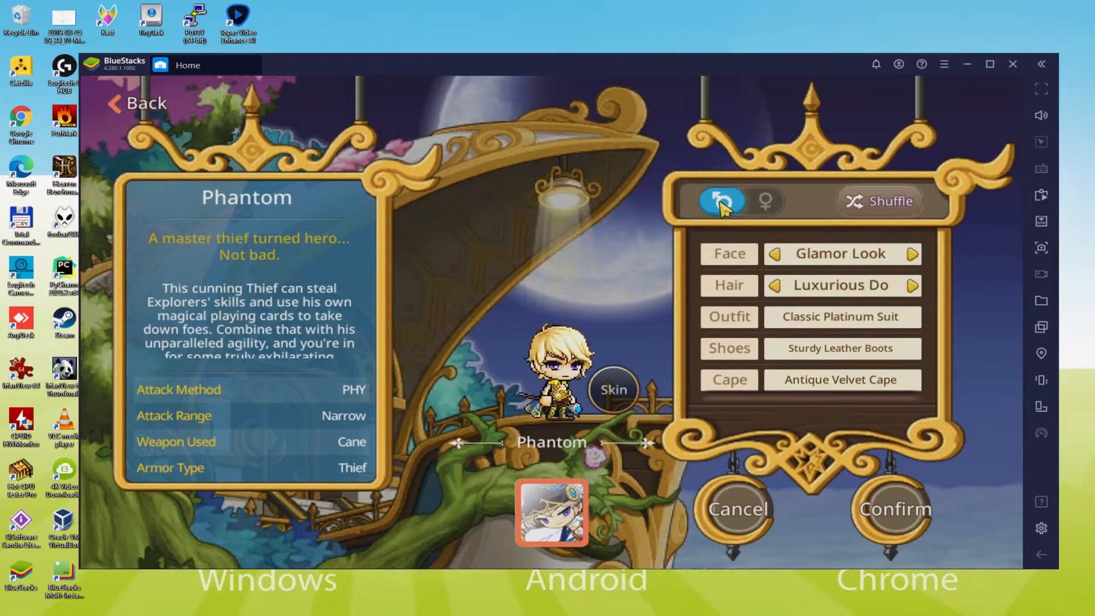
{"action": "mouse_move", "coordinate": [882, 208]}
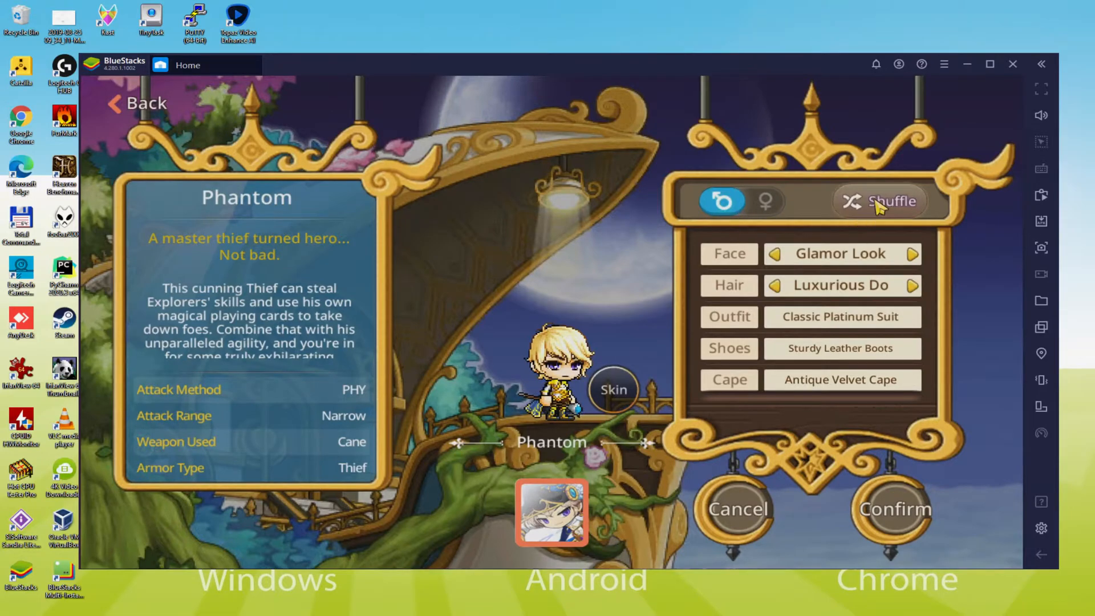
{"action": "left_click", "coordinate": [1012, 63]}
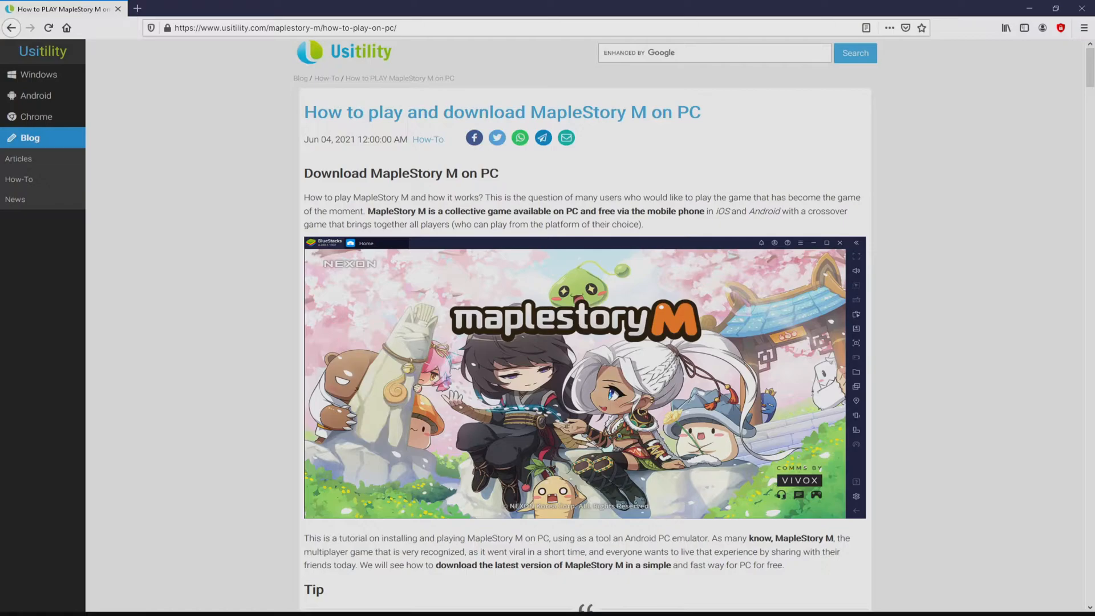
Step: Reach the Download Game on PC section of the Usitility guide and follow its download link
{"action": "scroll", "scroll_direction": "down", "scroll_amount": 3}
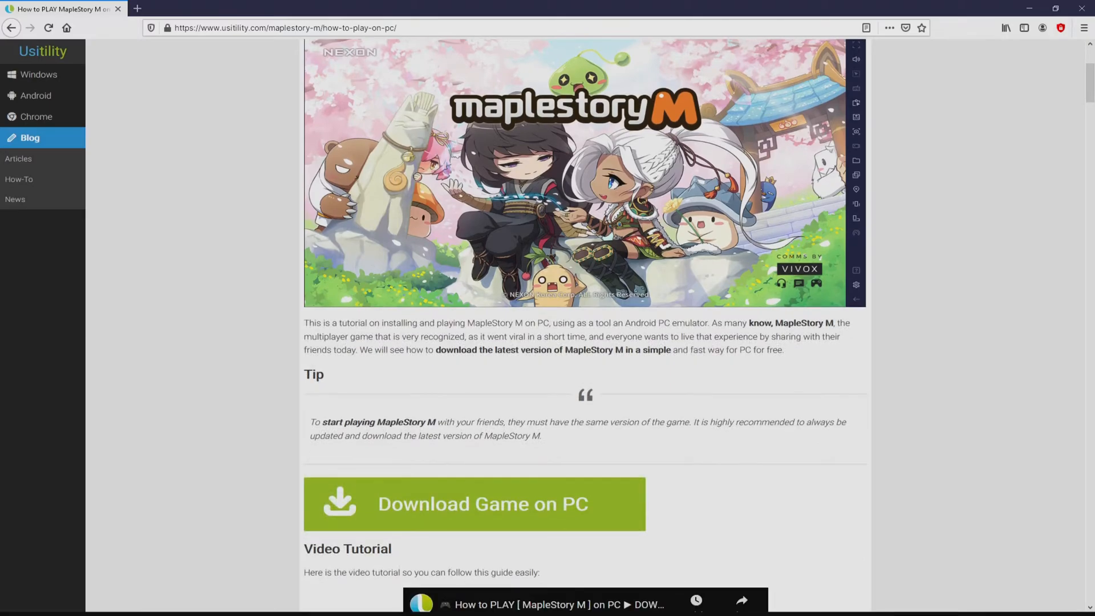
{"action": "mouse_move", "coordinate": [454, 489]}
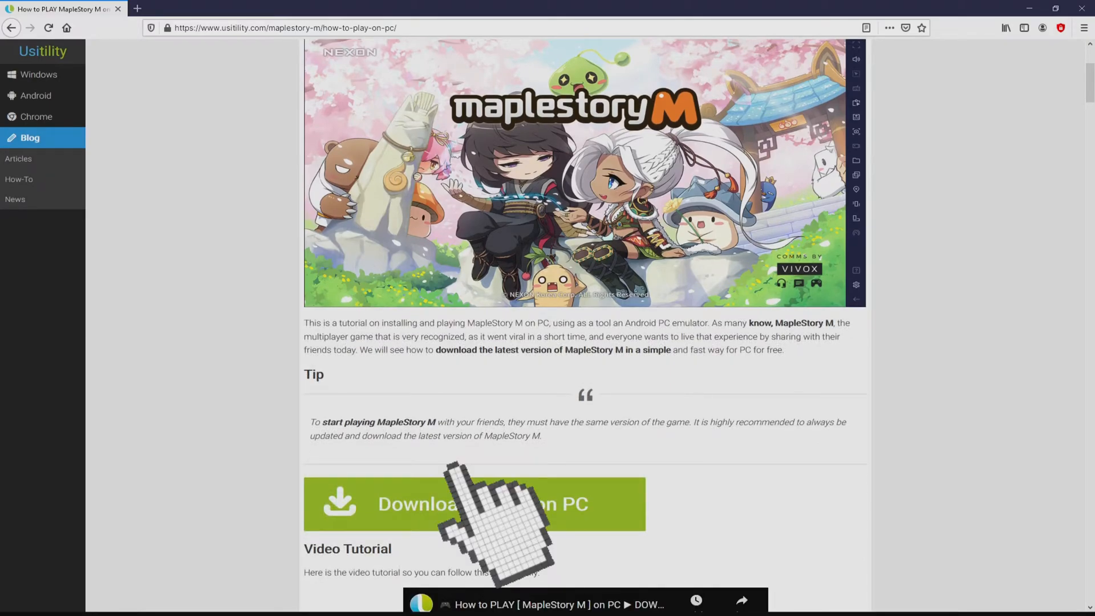
{"action": "left_click", "coordinate": [475, 503]}
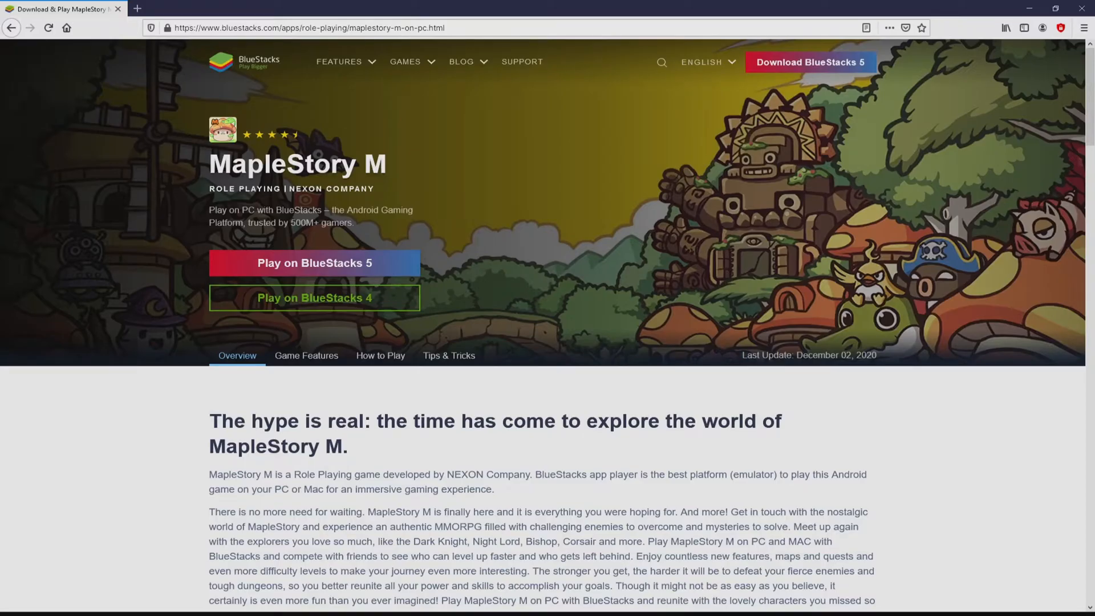
Step: Browse the Game Features section, previewing Eco Mode and another feature
{"action": "scroll", "scroll_direction": "down", "scroll_amount": 3}
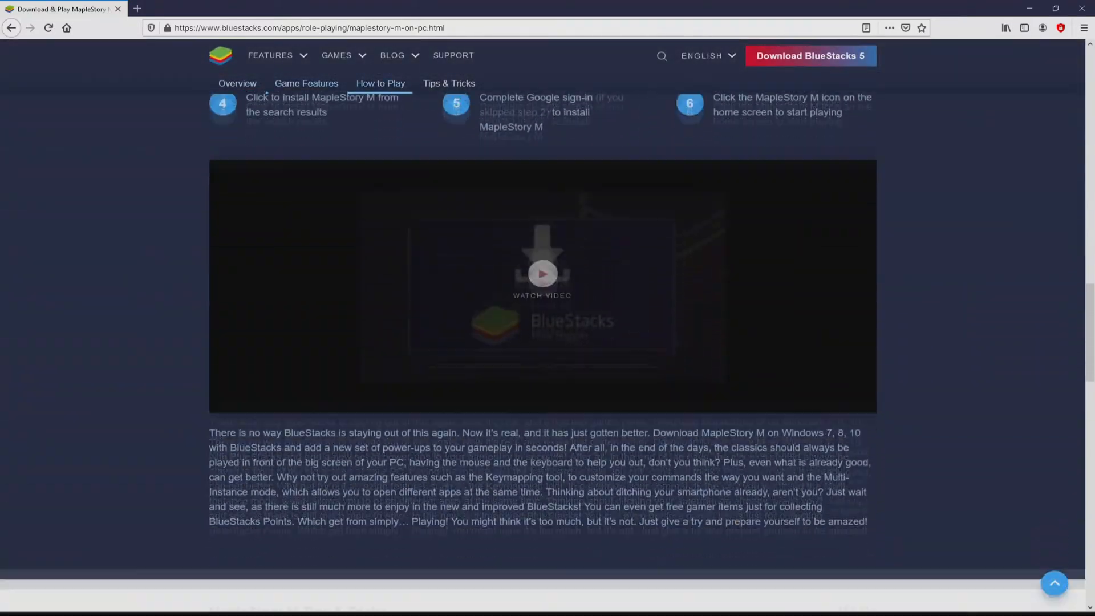
{"action": "left_click", "coordinate": [305, 83]}
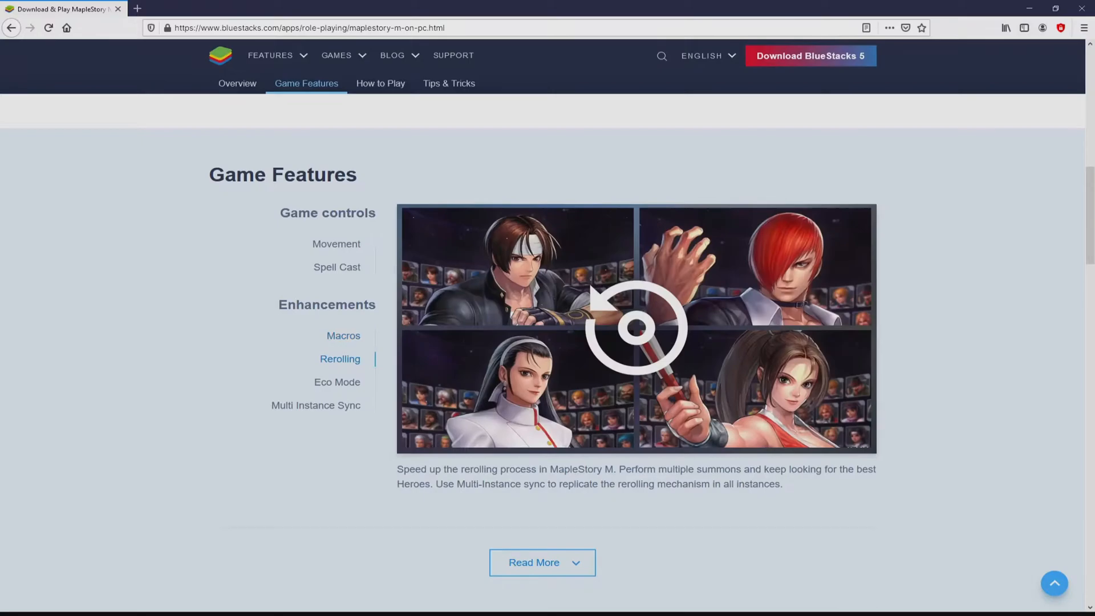
{"action": "left_click", "coordinate": [338, 382]}
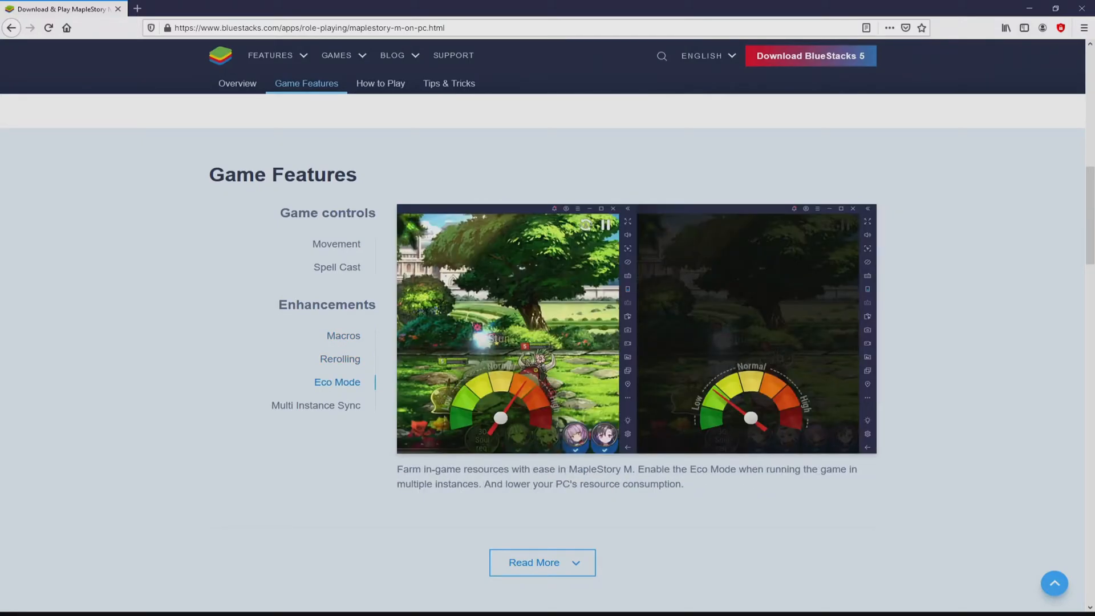
{"action": "left_click", "coordinate": [316, 405]}
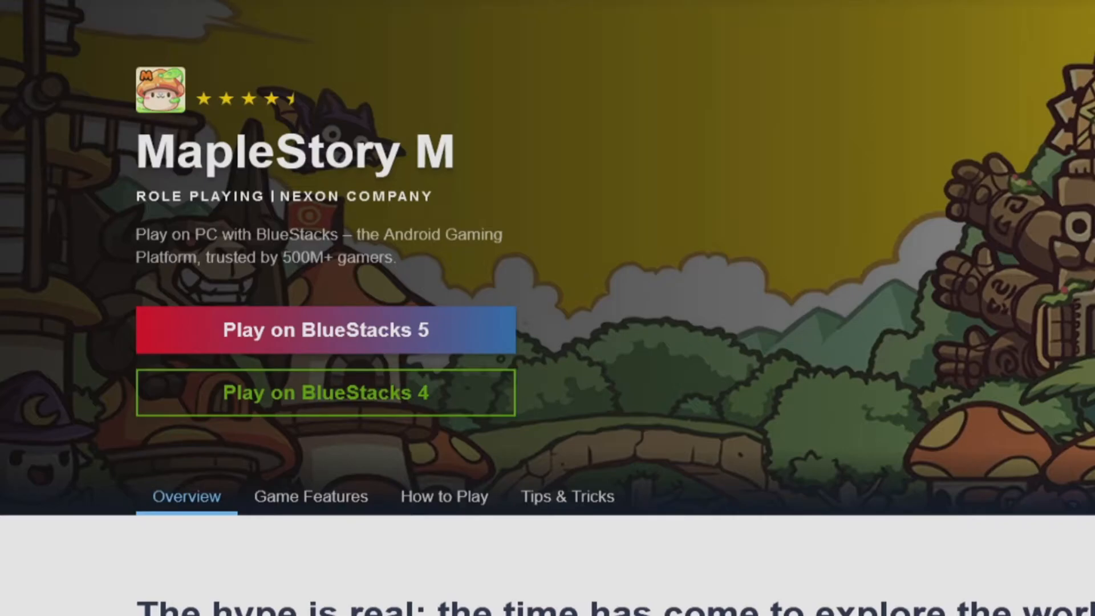
Step: Download the BlueStacks 4 version for MapleStory M
{"action": "scroll", "scroll_direction": "down", "scroll_amount": 3}
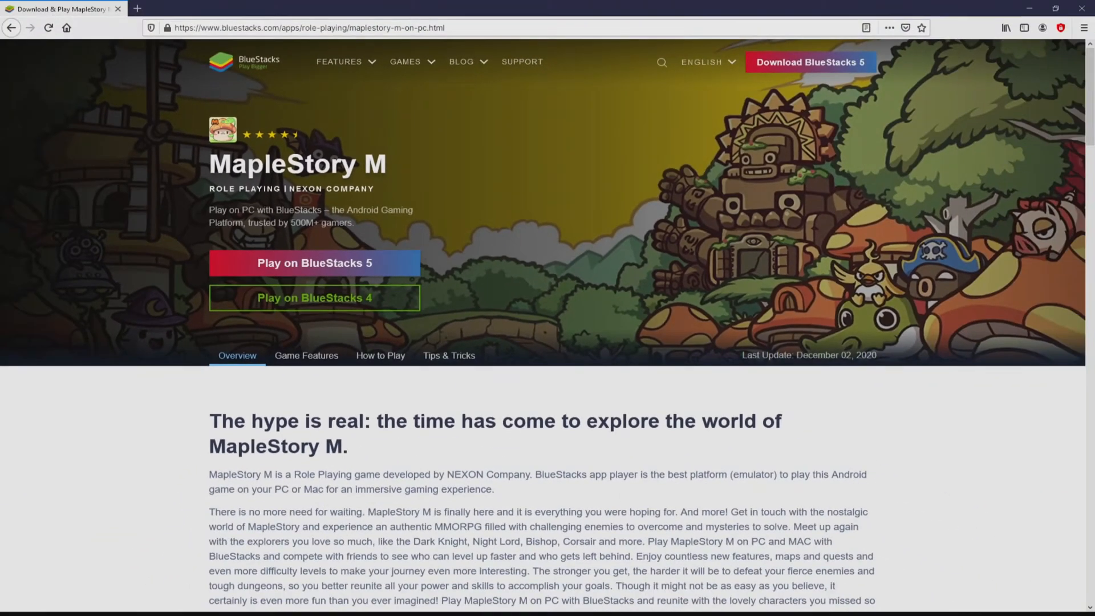
{"action": "left_click", "coordinate": [313, 262]}
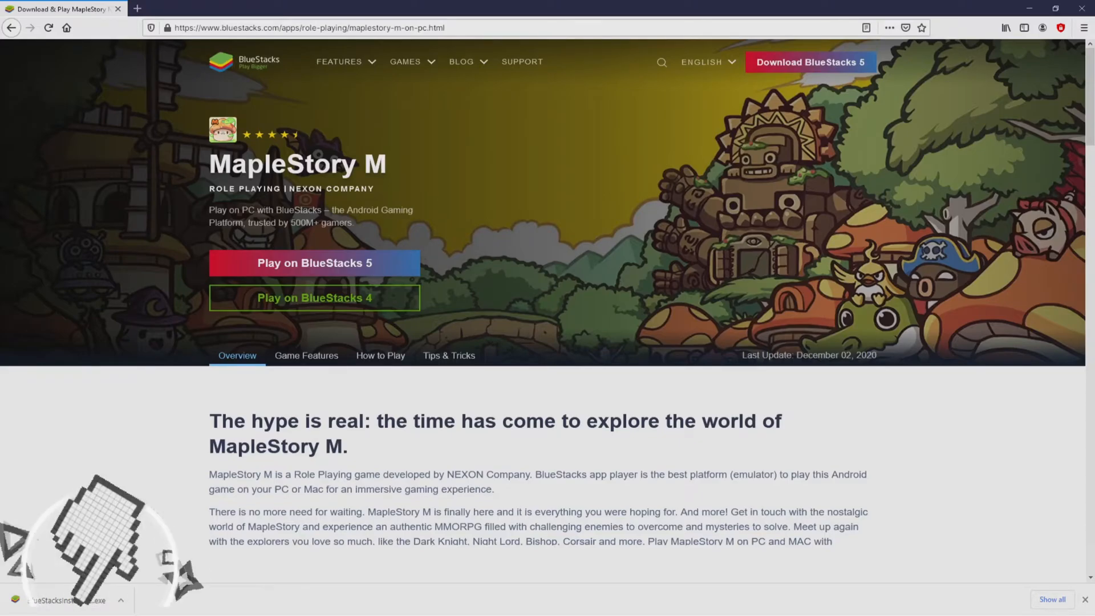
Step: Launch the downloaded installer, review the custom install location C:\ProgramData\BlueStacks and return to the main screen
{"action": "left_click", "coordinate": [314, 298]}
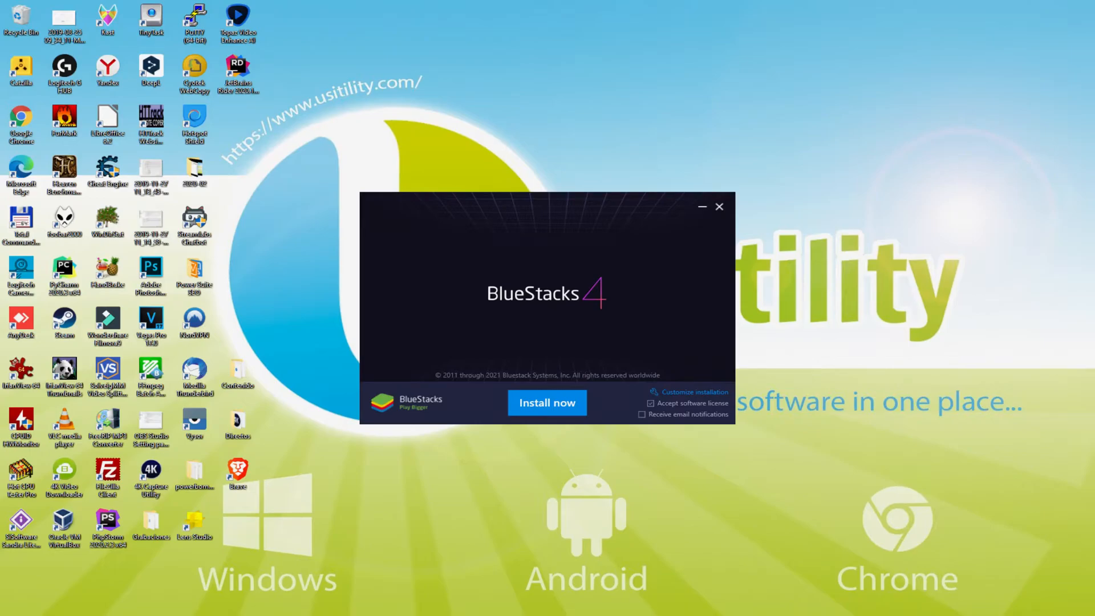
{"action": "left_click", "coordinate": [547, 402]}
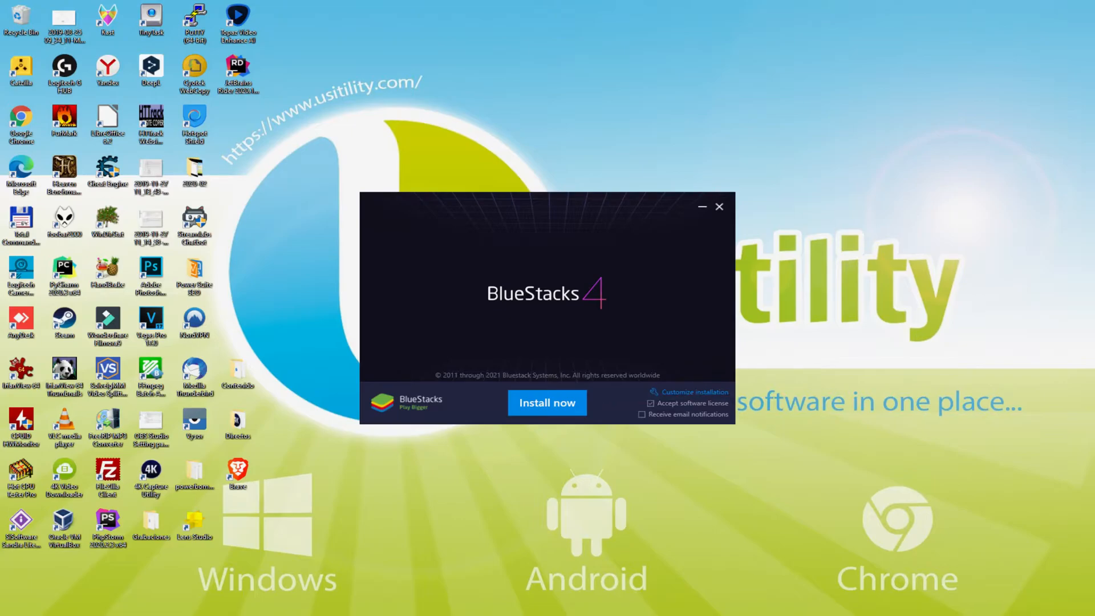
{"action": "mouse_move", "coordinate": [698, 391]}
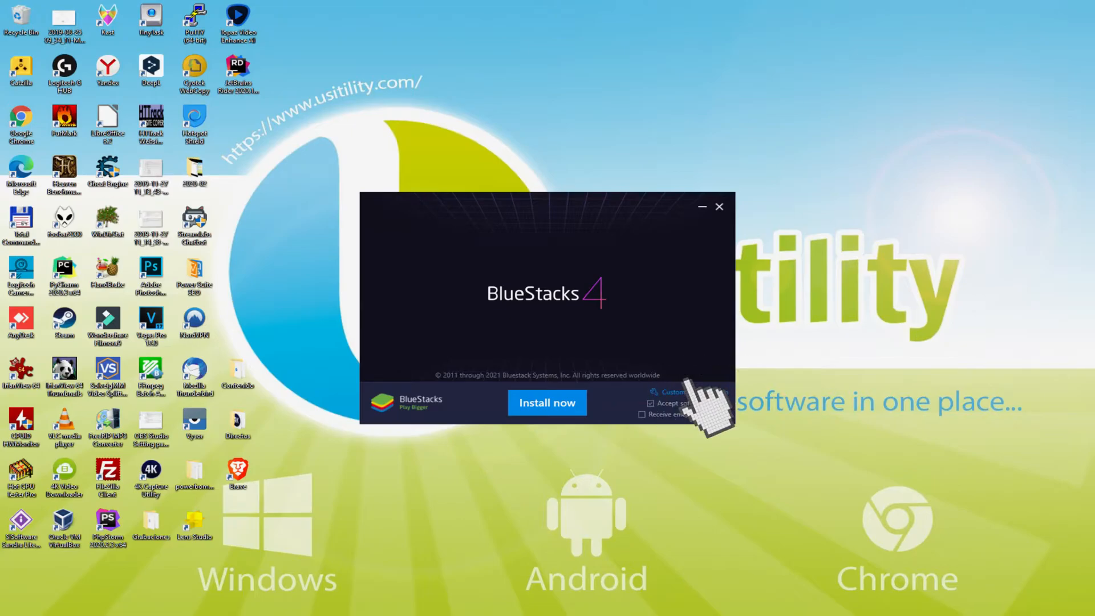
{"action": "left_click", "coordinate": [673, 391]}
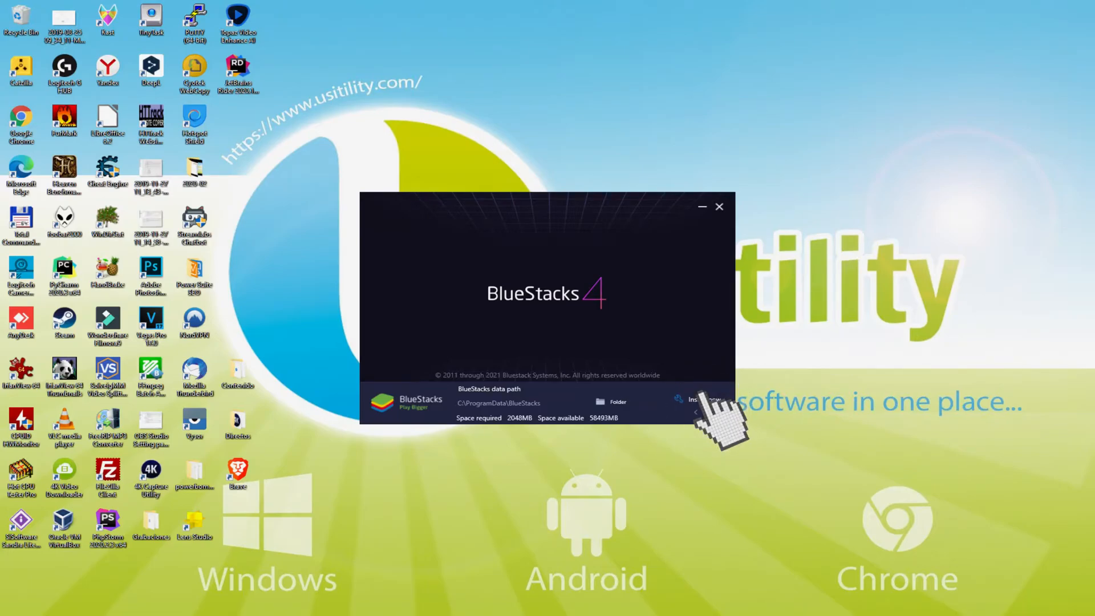
{"action": "left_click", "coordinate": [545, 403]}
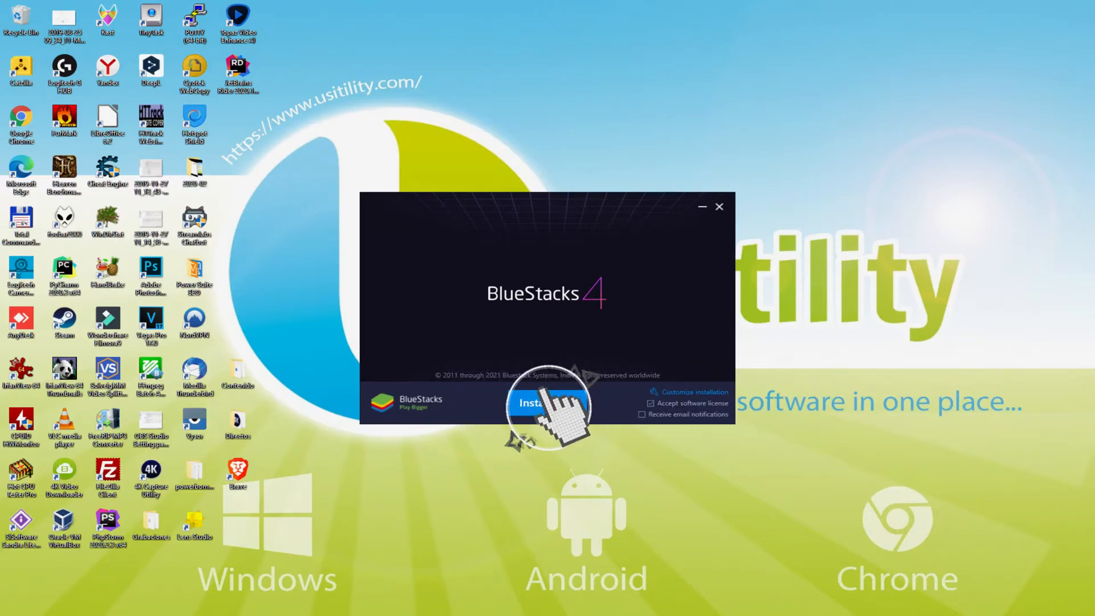
{"action": "left_click", "coordinate": [536, 403]}
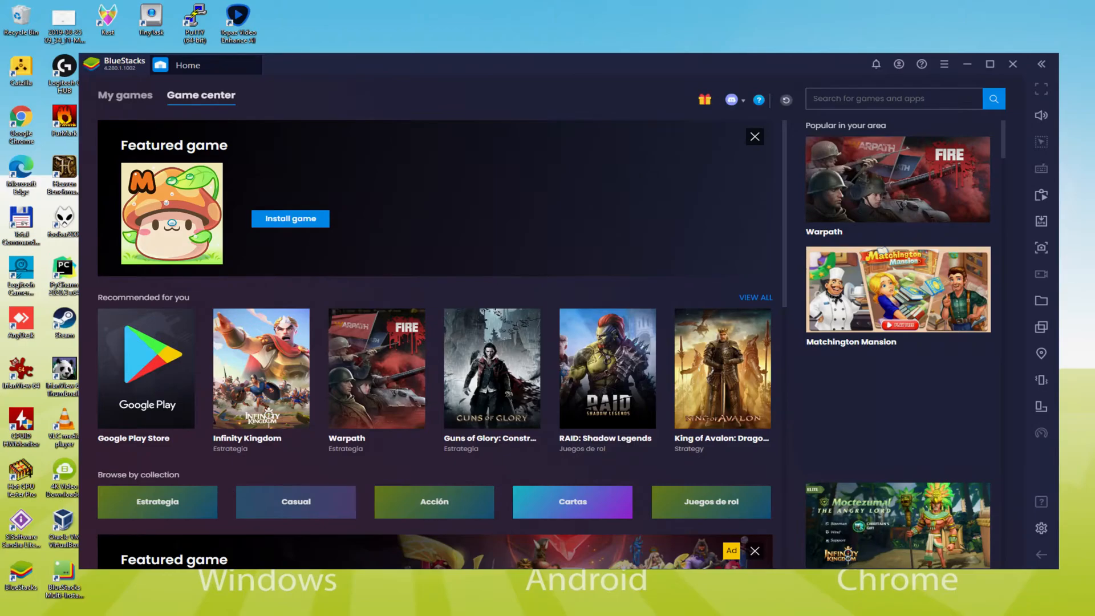
Step: Launch the Google Play Store from the Game center to bring up the sign-in prompt
{"action": "left_click", "coordinate": [145, 368]}
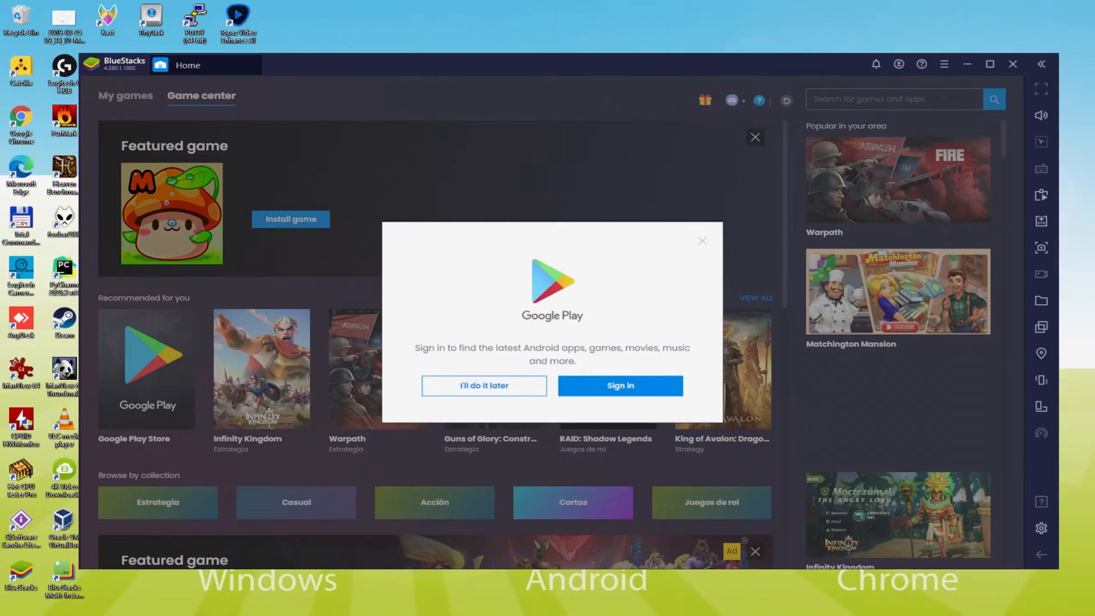
{"action": "mouse_move", "coordinate": [632, 395]}
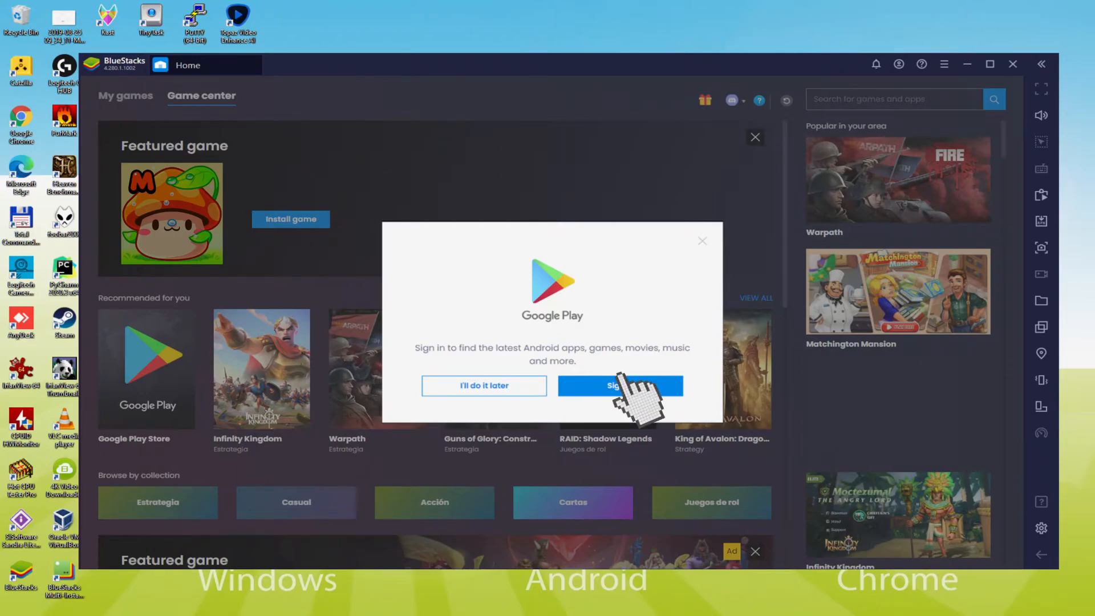
Step: Begin signing in to Google Play with a Google account, reaching the Terms of Service page
{"action": "left_click", "coordinate": [621, 386]}
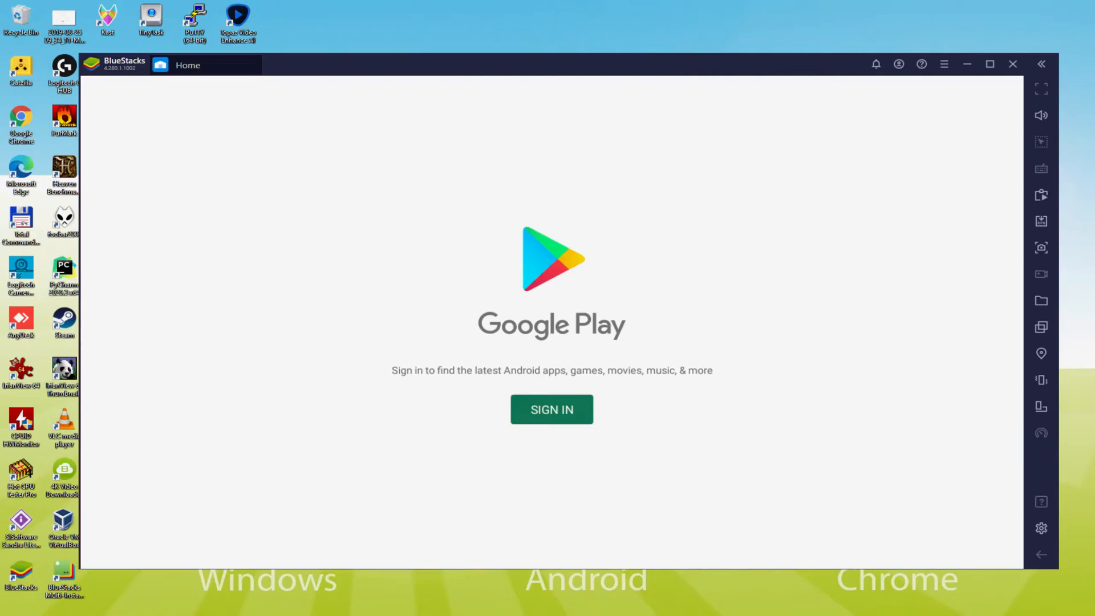
{"action": "mouse_move", "coordinate": [552, 419]}
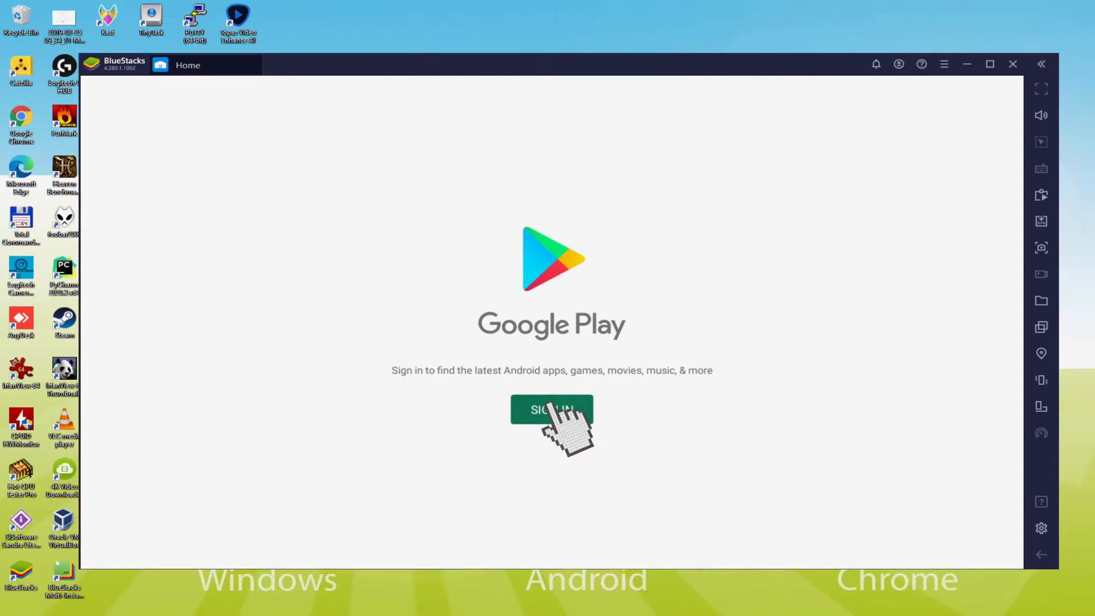
{"action": "left_click", "coordinate": [551, 409]}
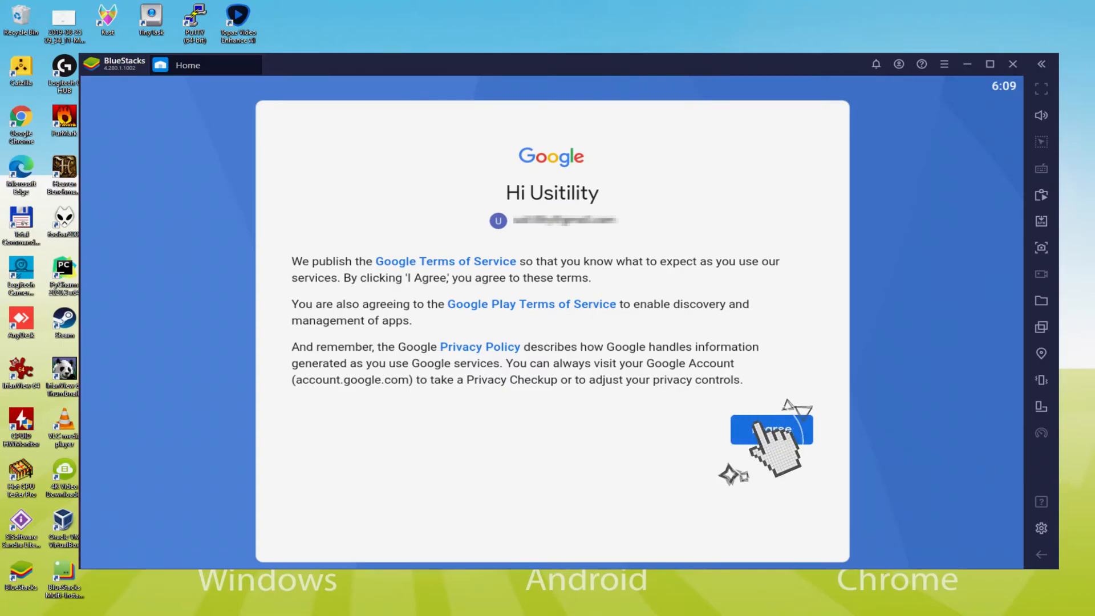
Step: Agree to Google's Terms of Service and accept the backup settings to finish account setup
{"action": "left_click", "coordinate": [771, 428]}
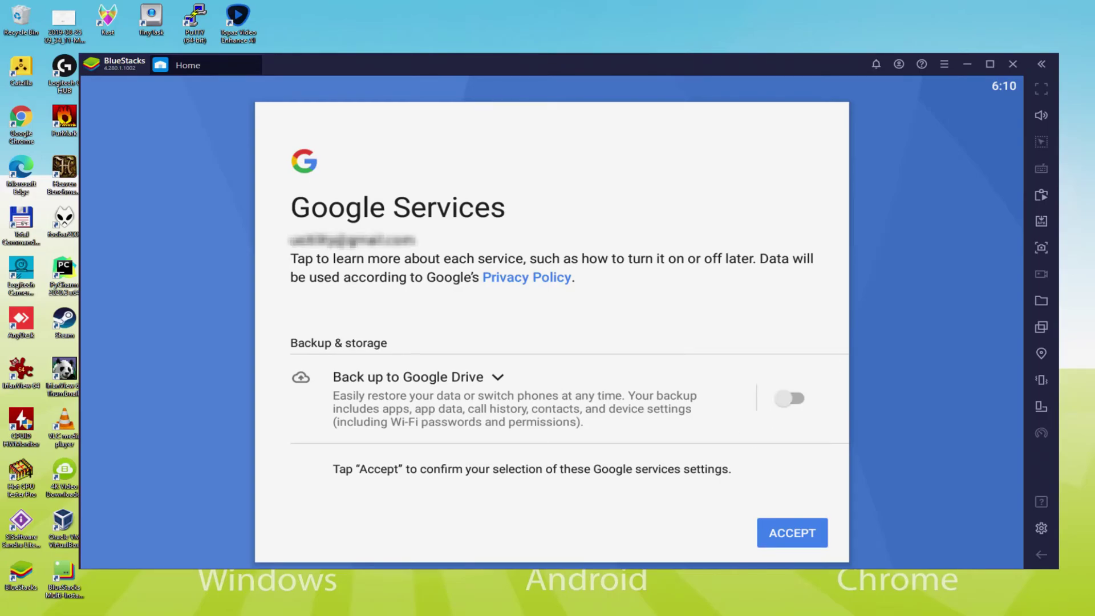
{"action": "left_click", "coordinate": [792, 533]}
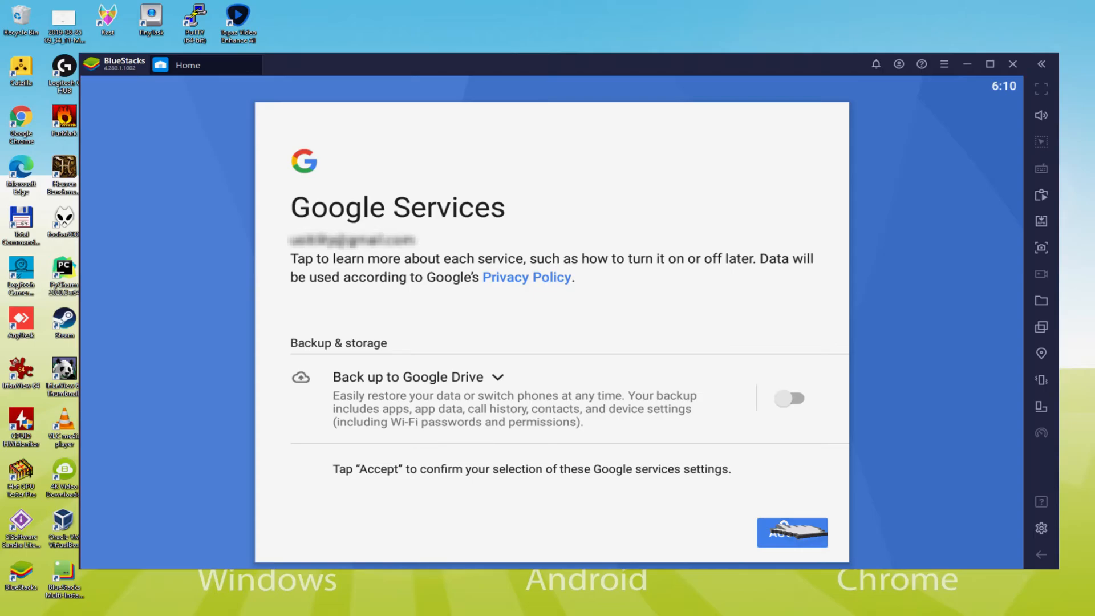
{"action": "left_click", "coordinate": [792, 533]}
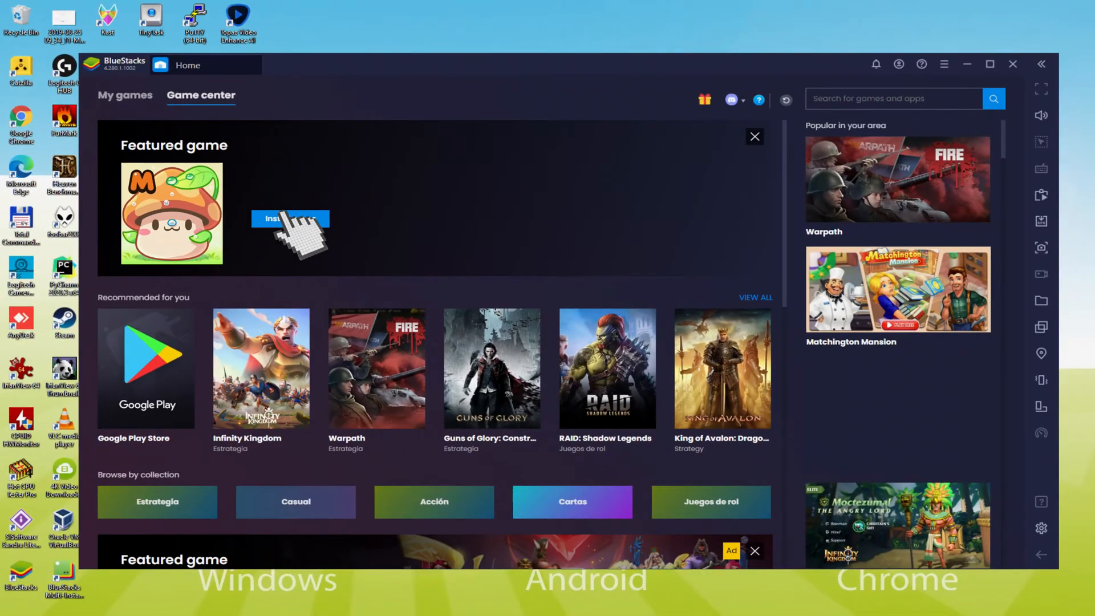
Step: Install MapleStory M from its Google Play page and return to the installed games list
{"action": "left_click", "coordinate": [289, 219]}
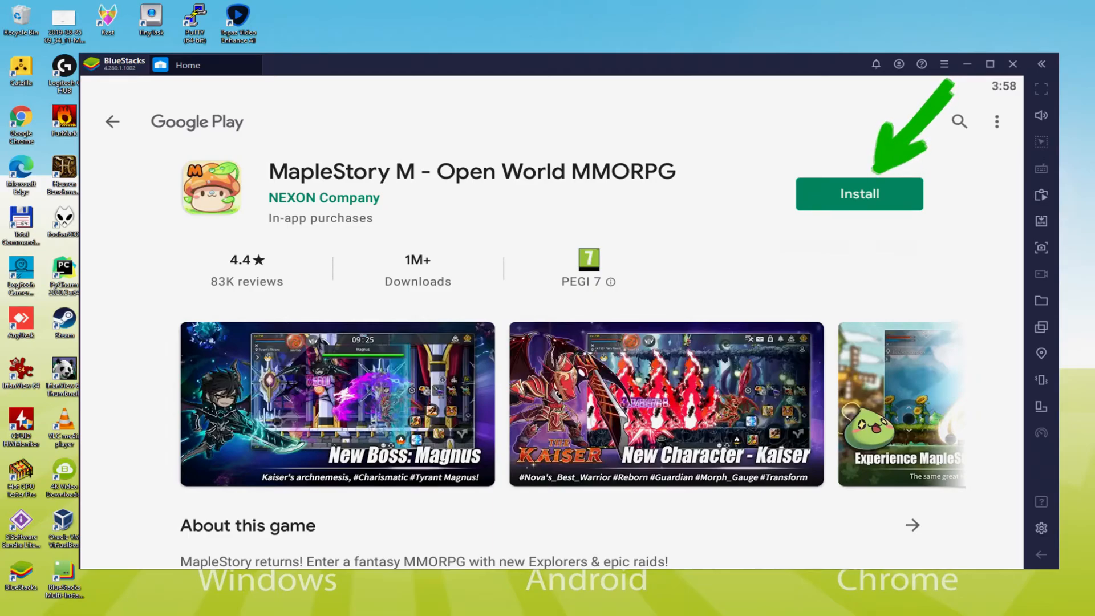
{"action": "left_click", "coordinate": [860, 194]}
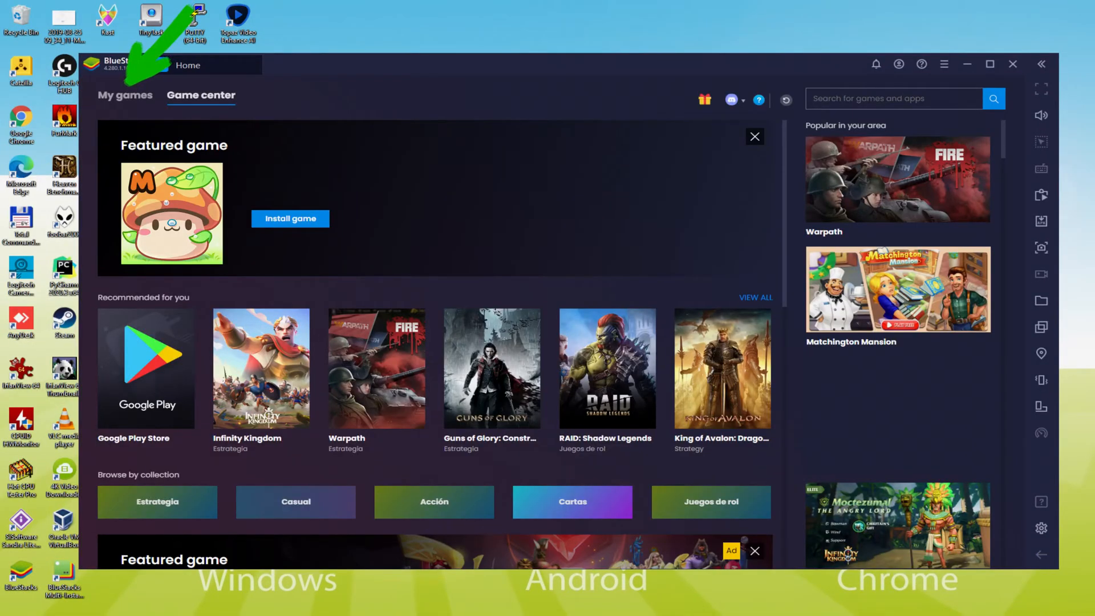
{"action": "left_click", "coordinate": [125, 96]}
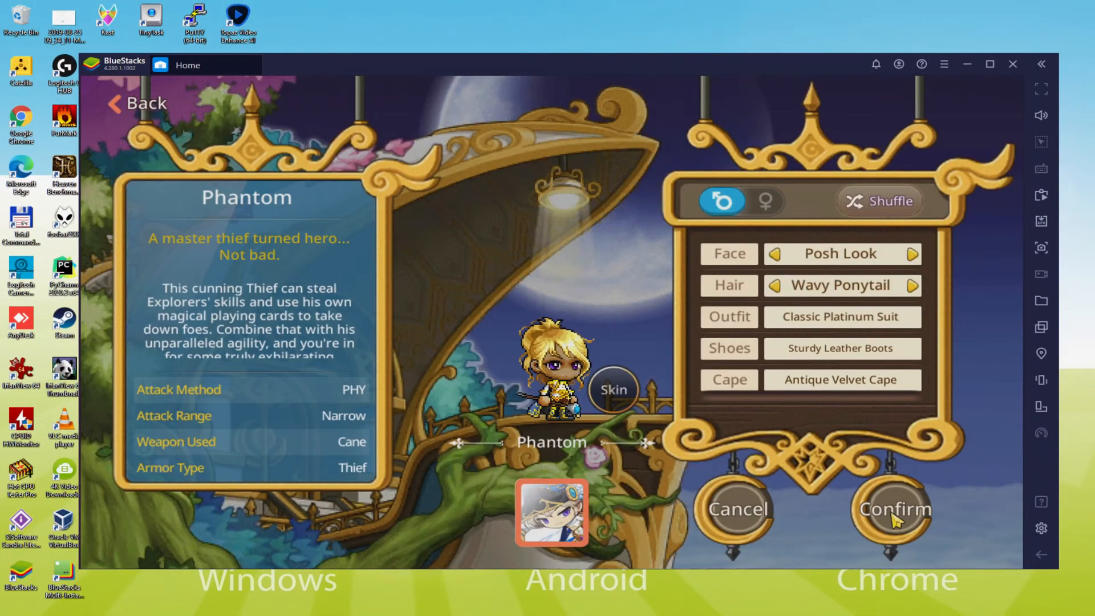
Step: Confirm the Phantom's appearance and enter 3 and 4 in Violetta's Lie Detector Test
{"action": "left_click", "coordinate": [896, 509]}
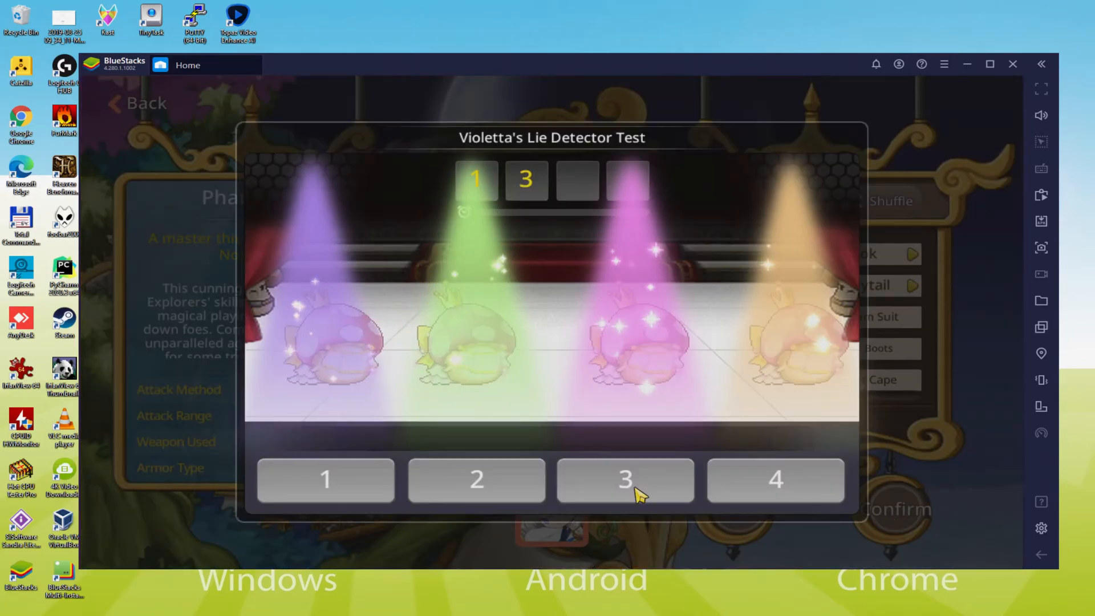
{"action": "left_click", "coordinate": [624, 480]}
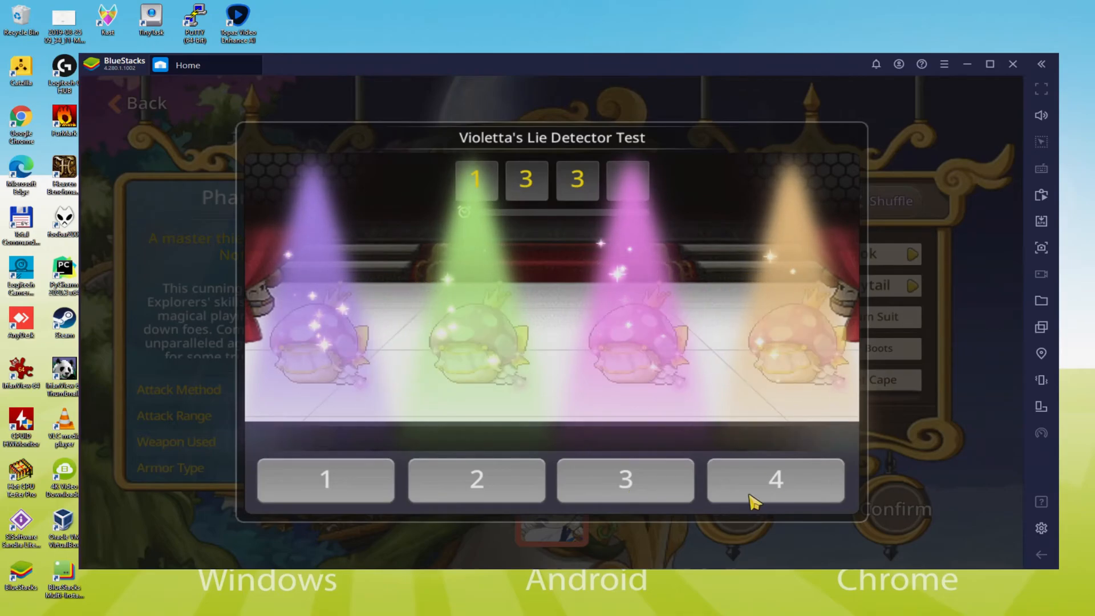
{"action": "left_click", "coordinate": [776, 480]}
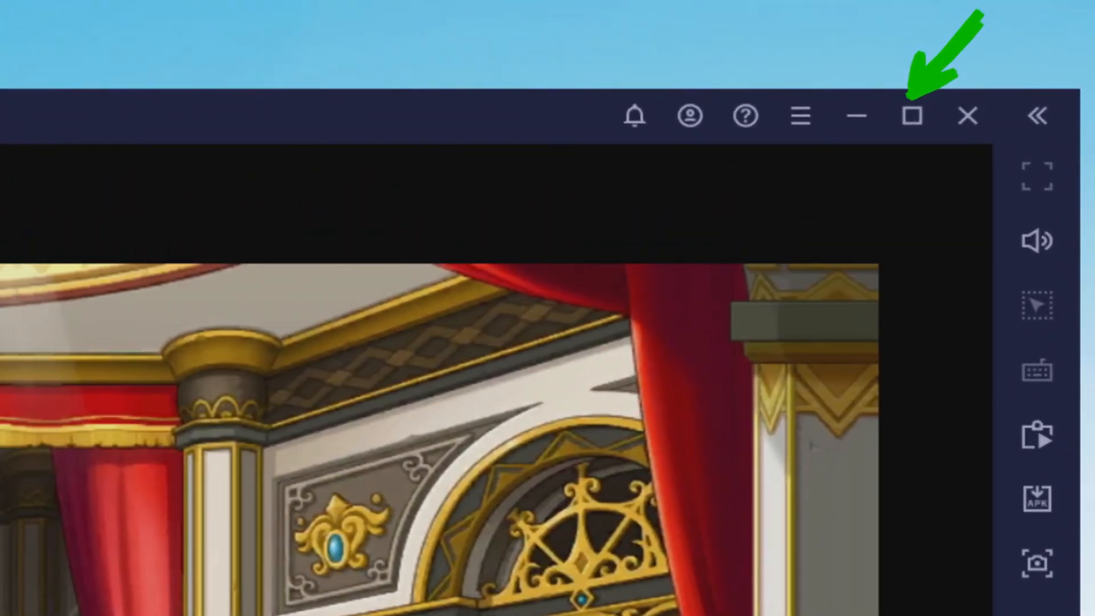
Step: Maximize the BlueStacks window and switch MapleStory M to full screen
{"action": "left_click", "coordinate": [911, 117]}
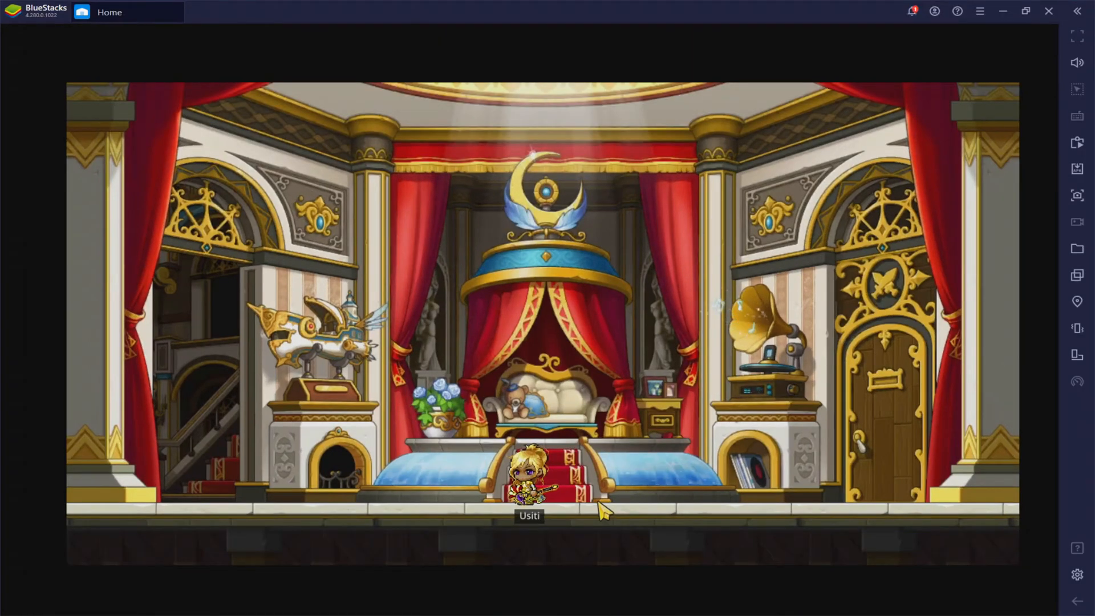
{"action": "left_click", "coordinate": [528, 481]}
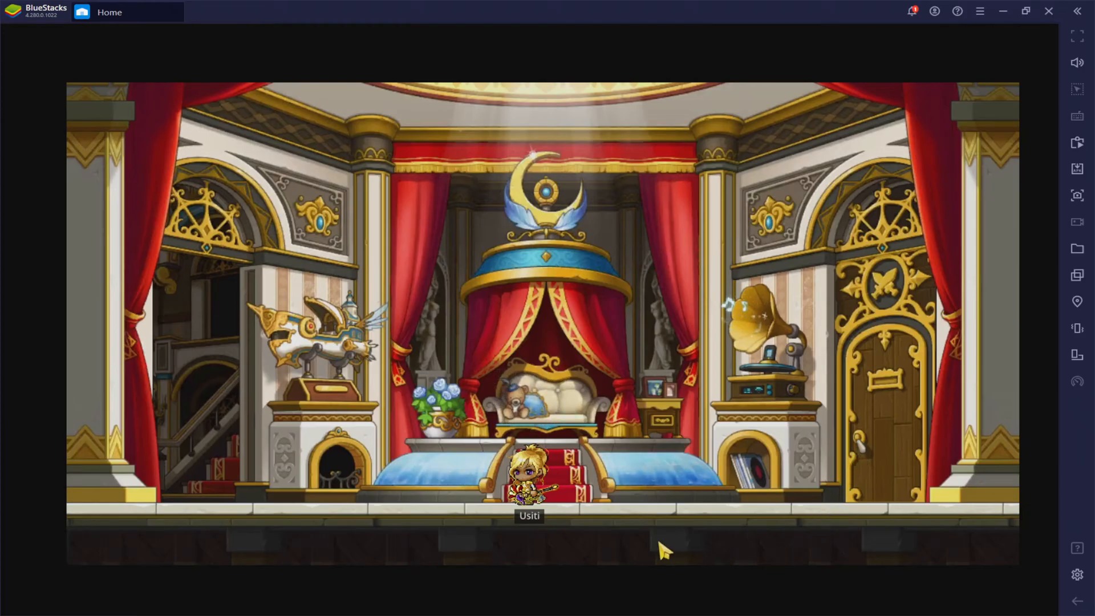
{"action": "left_click", "coordinate": [1024, 12]}
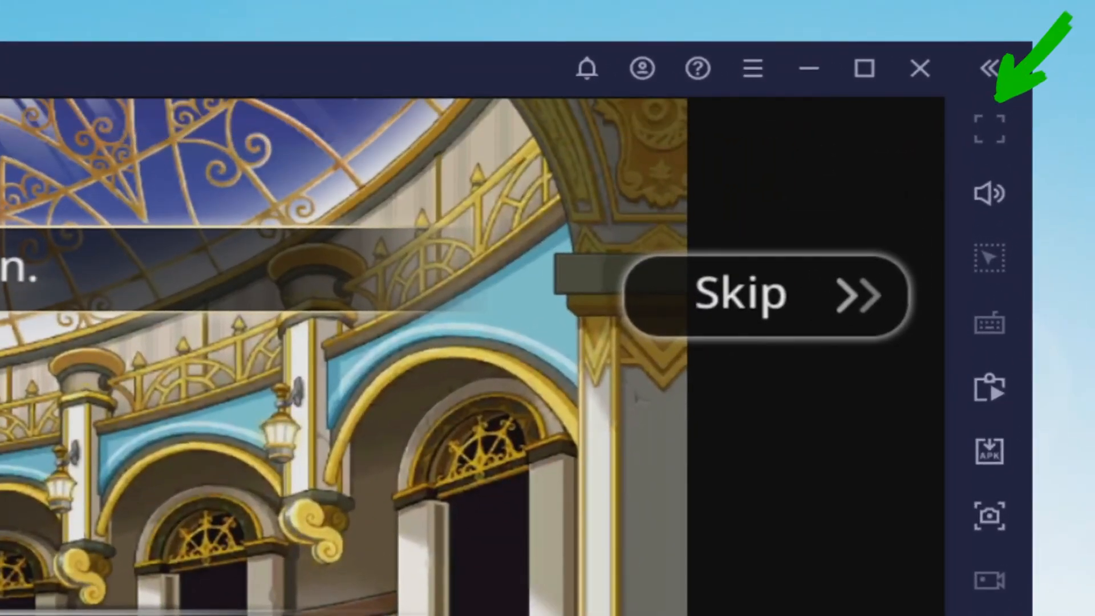
{"action": "left_click", "coordinate": [764, 293]}
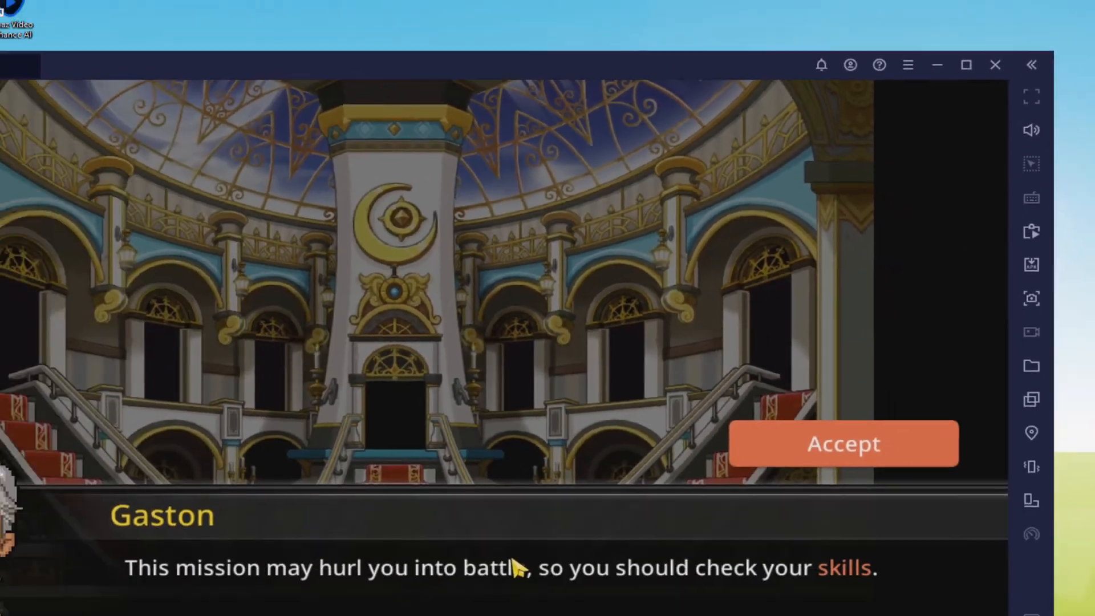
Step: Accept Gaston's mission, level Double Entendre to 2 and continue the conversation
{"action": "left_click", "coordinate": [842, 443]}
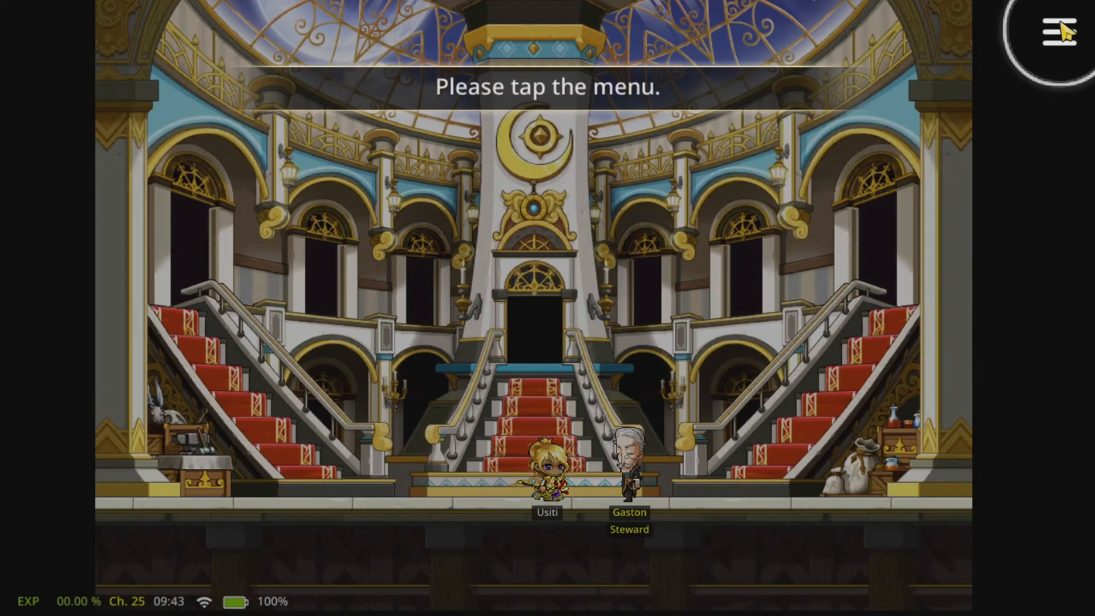
{"action": "left_click", "coordinate": [1057, 32]}
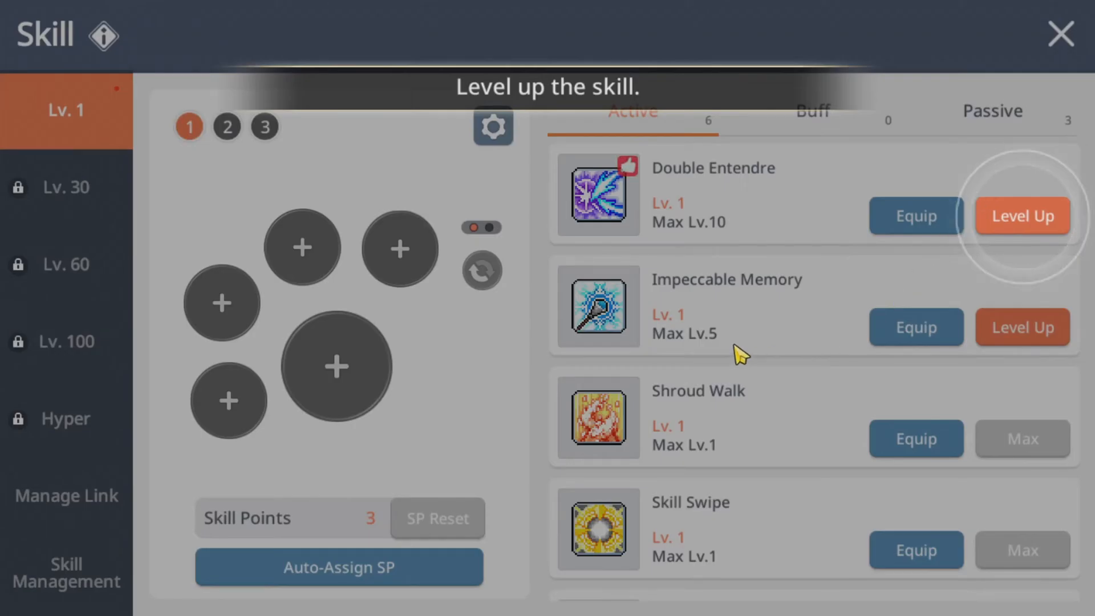
{"action": "left_click", "coordinate": [1022, 216]}
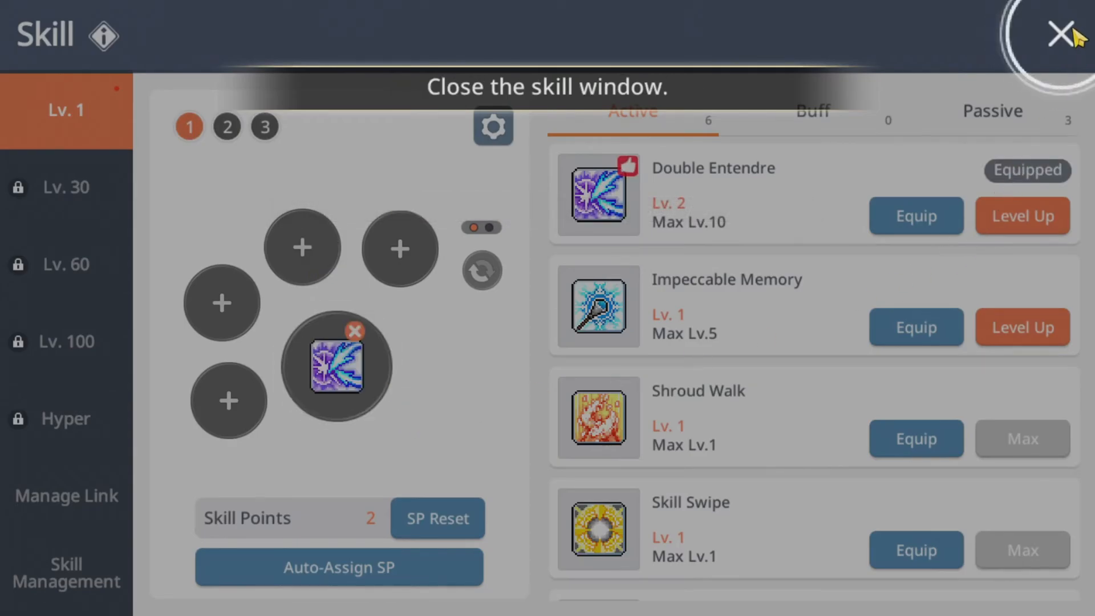
{"action": "left_click", "coordinate": [1062, 33]}
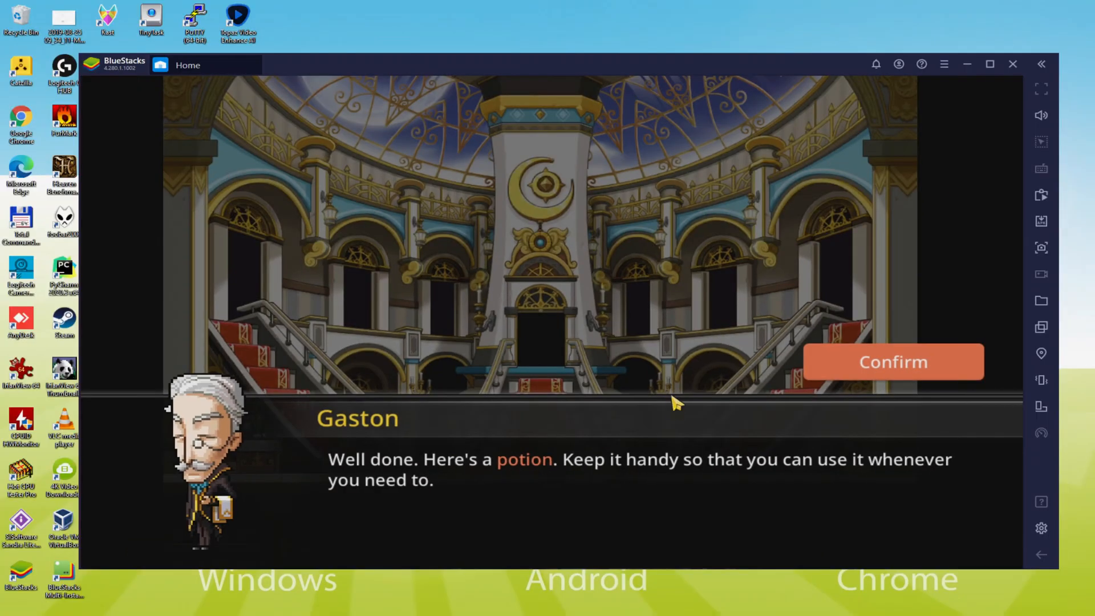
Step: Accept Gaston's potion, register it to a quick slot, and bring up the Controls editor
{"action": "left_click", "coordinate": [893, 362]}
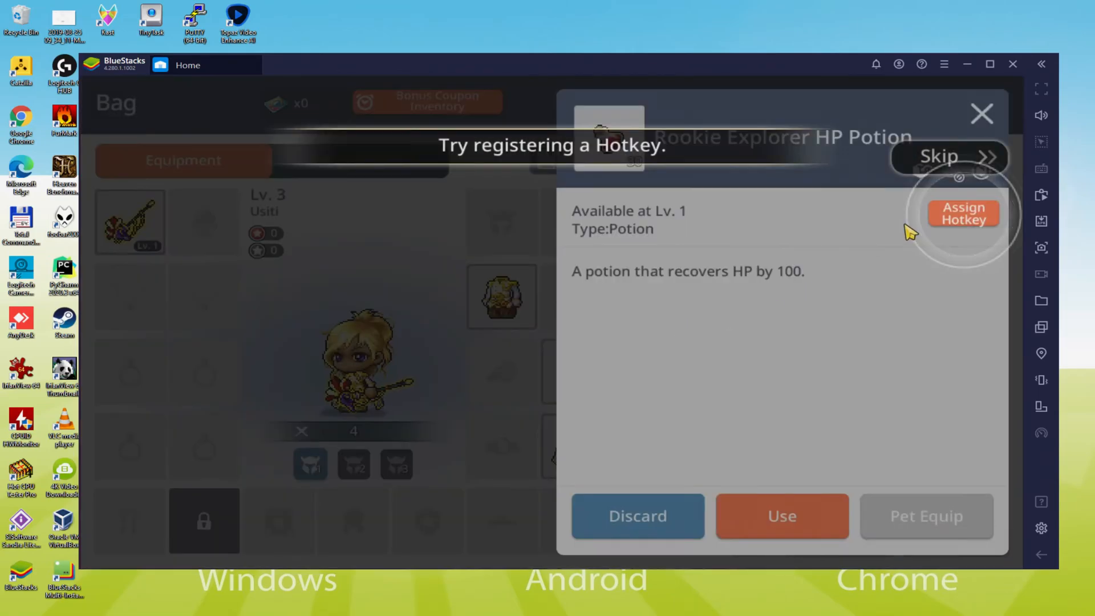
{"action": "left_click", "coordinate": [964, 213]}
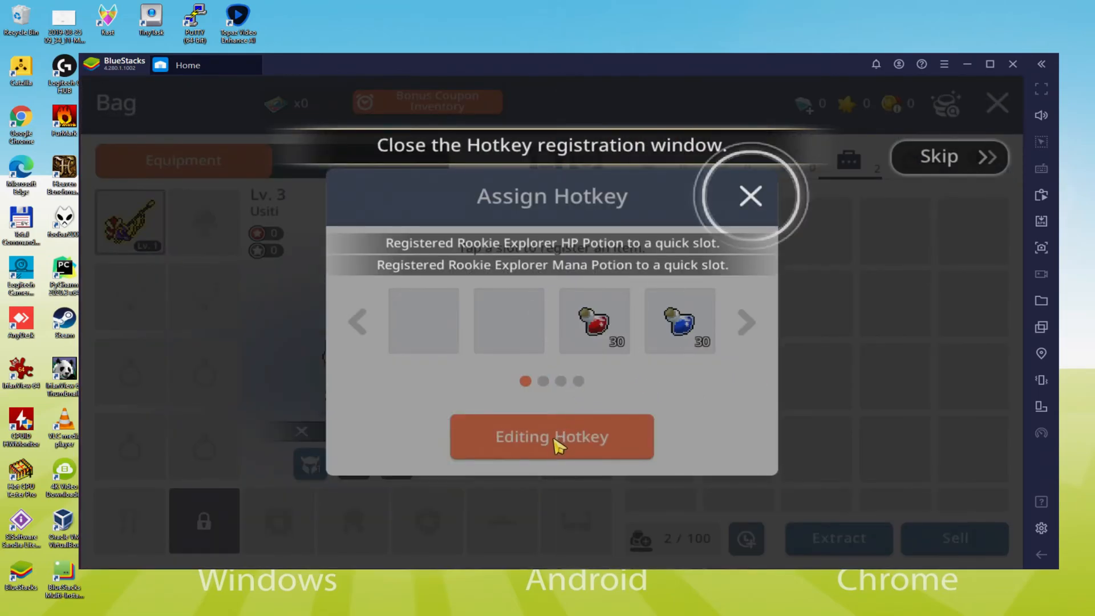
{"action": "left_click", "coordinate": [751, 196]}
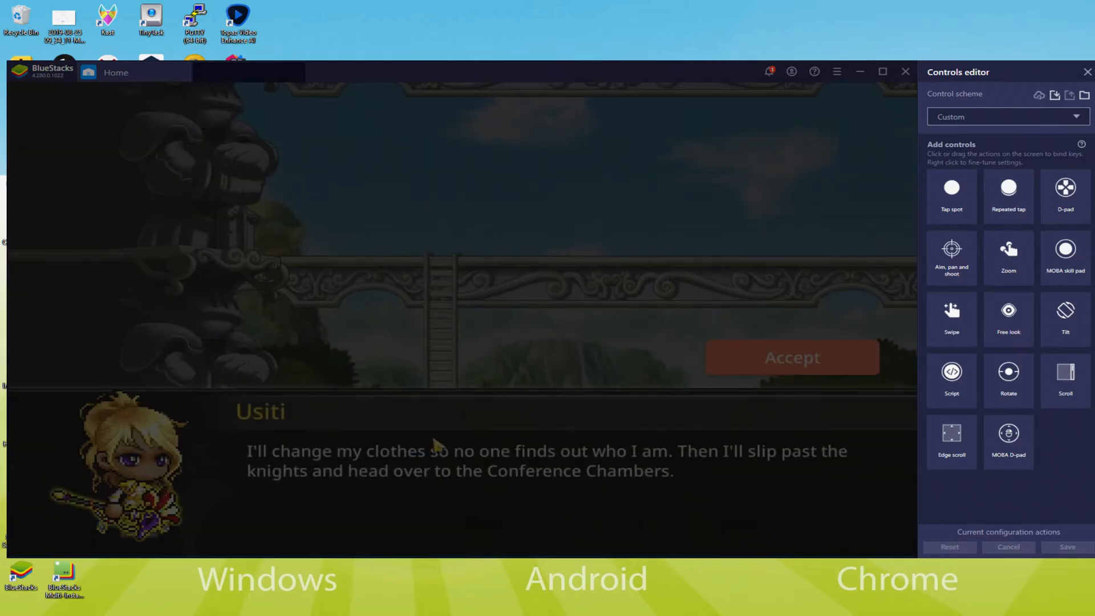
{"action": "left_click", "coordinate": [791, 357]}
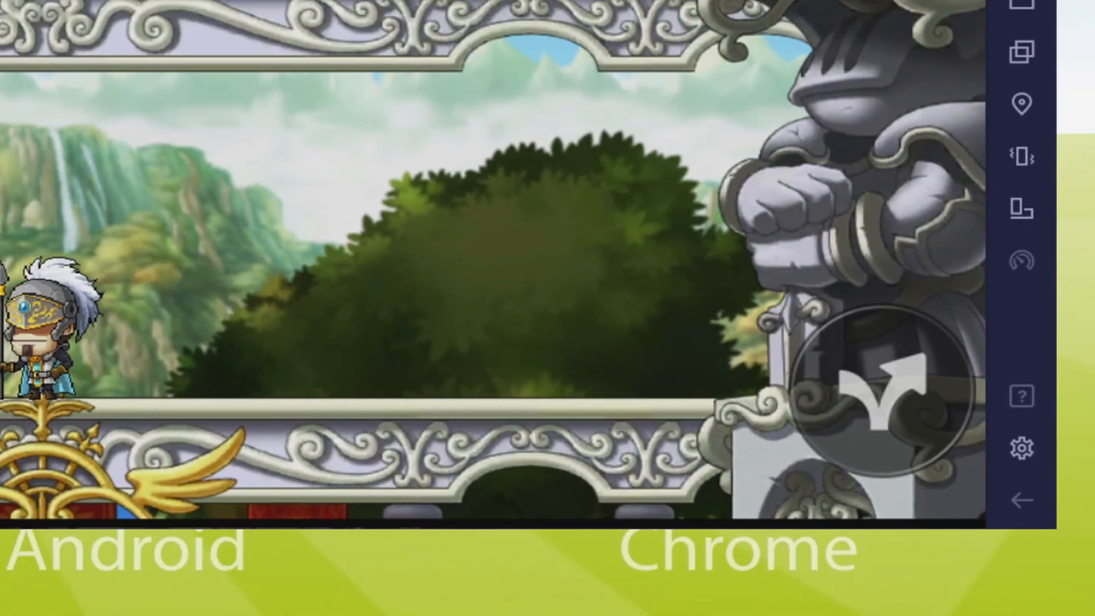
Step: Close the Settings window, accept and confirm the dialogue, and skip the Conference Chambers cutscene
{"action": "left_click", "coordinate": [1020, 447]}
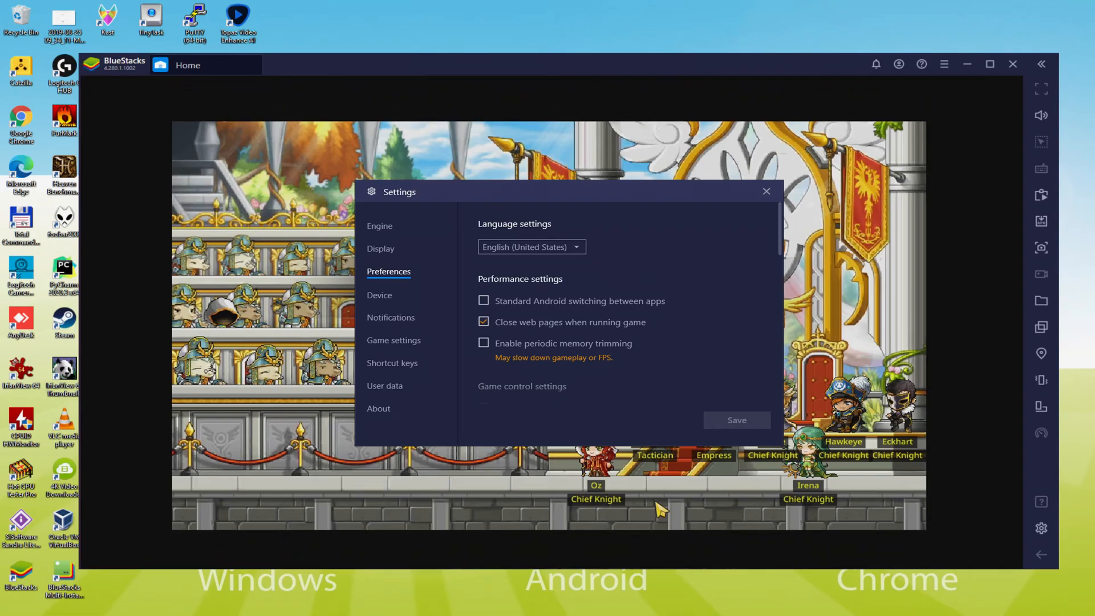
{"action": "left_click", "coordinate": [767, 191]}
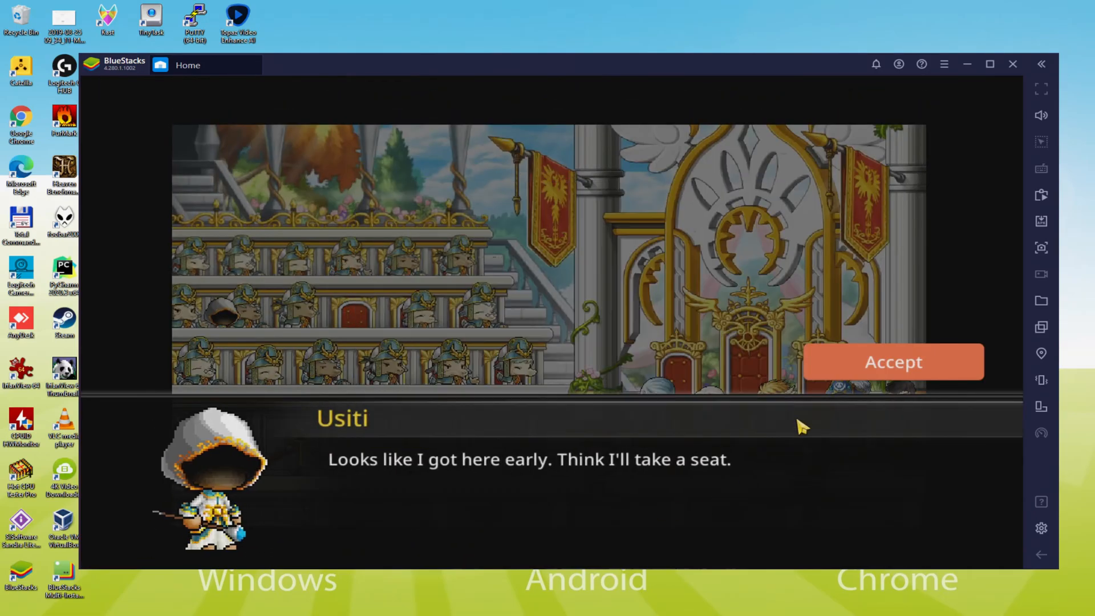
{"action": "left_click", "coordinate": [892, 362]}
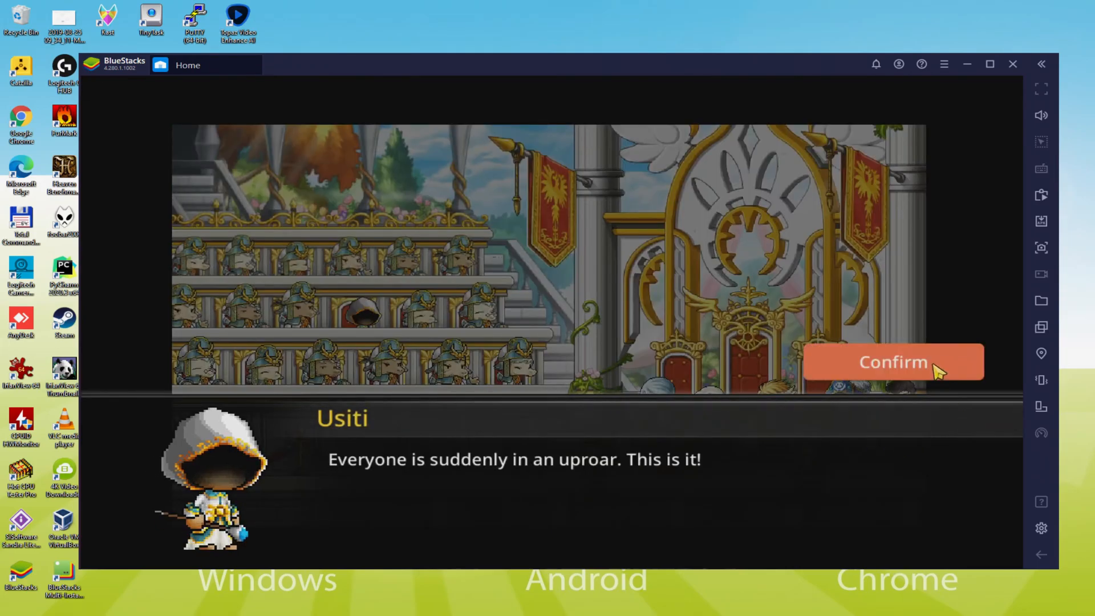
{"action": "left_click", "coordinate": [892, 361]}
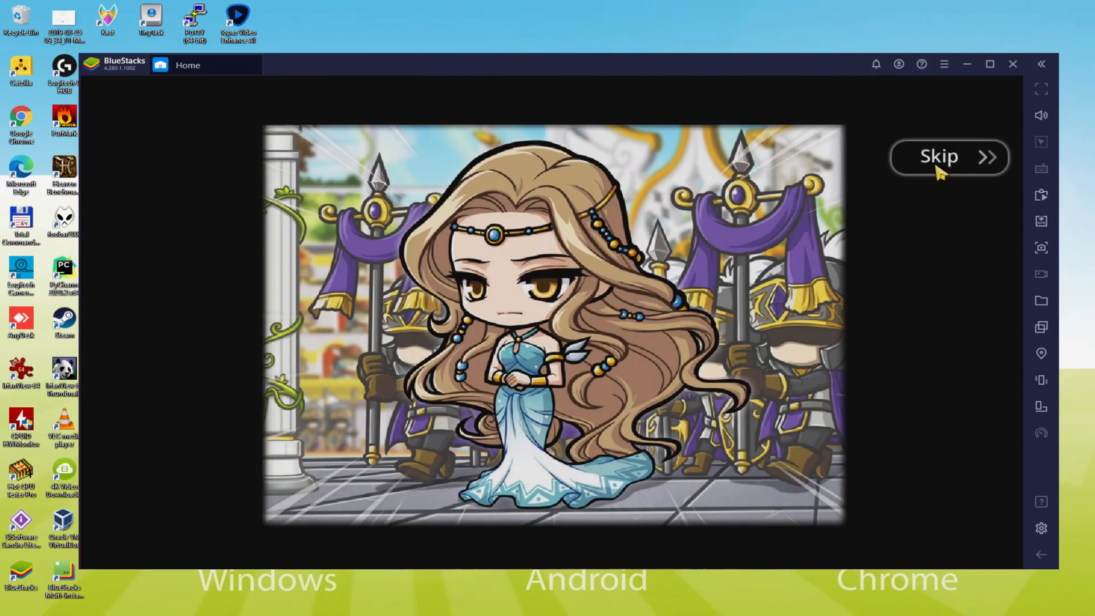
{"action": "left_click", "coordinate": [948, 157]}
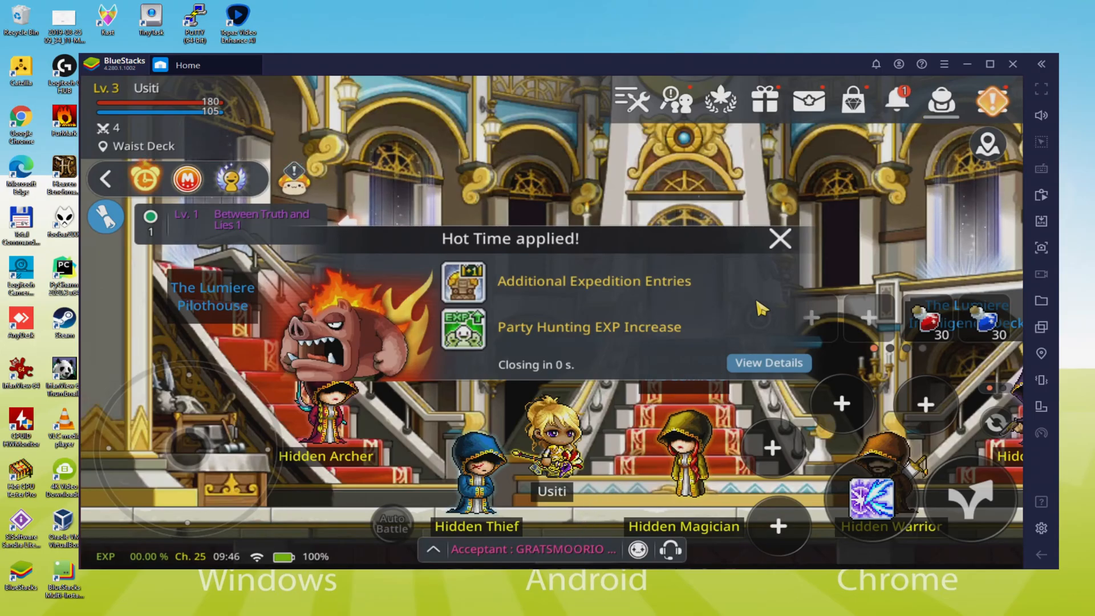
Step: Dismiss the Hot Time notice and enter the Package shop with the Golden Apples promo closed
{"action": "left_click", "coordinate": [780, 238]}
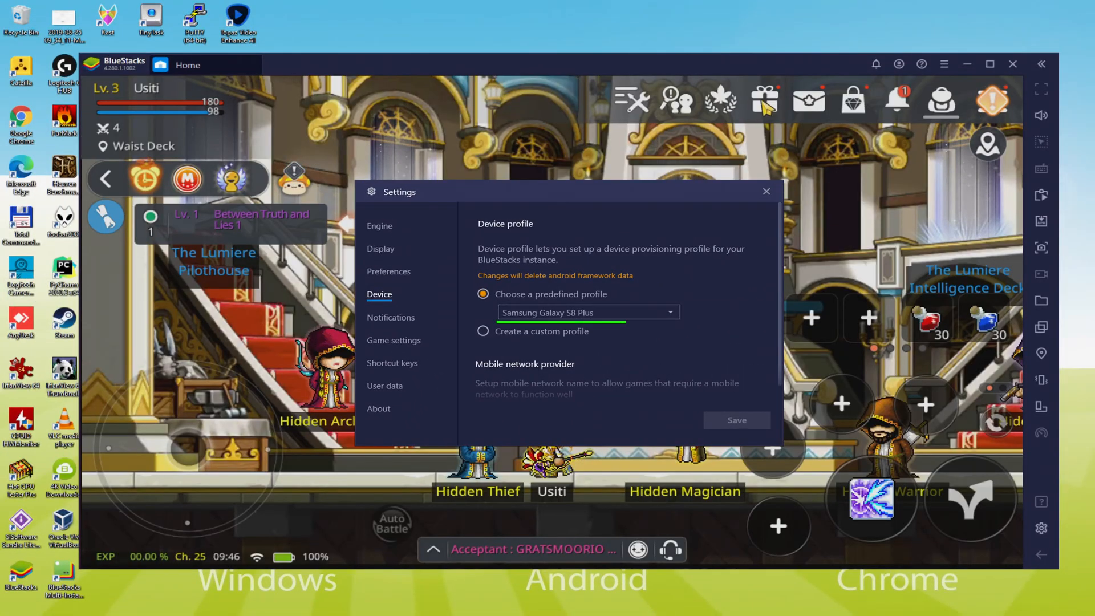
{"action": "left_click", "coordinate": [765, 99]}
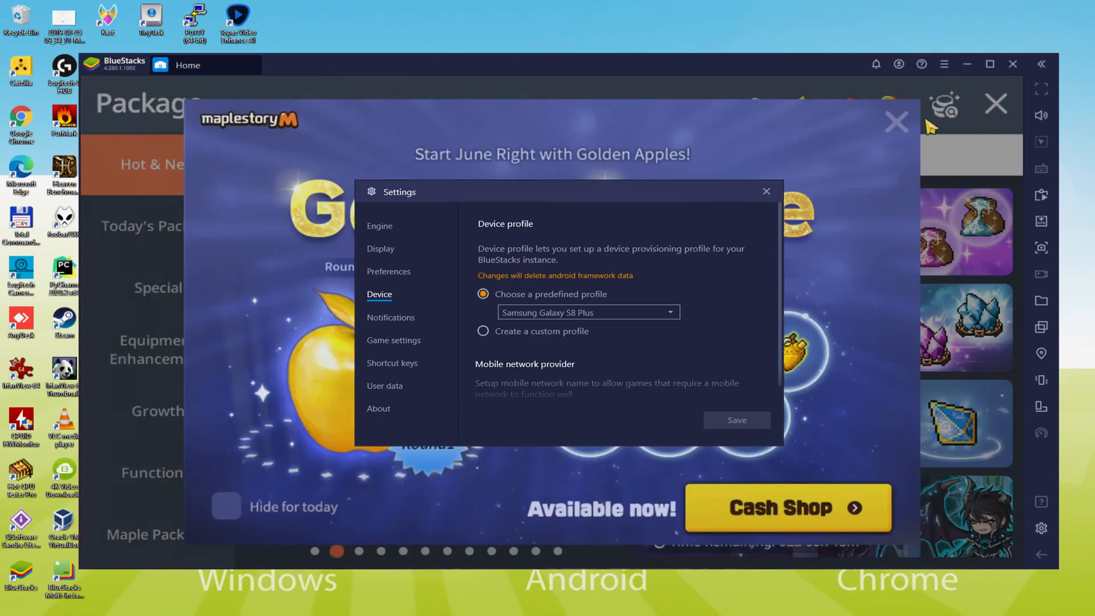
{"action": "left_click", "coordinate": [767, 191]}
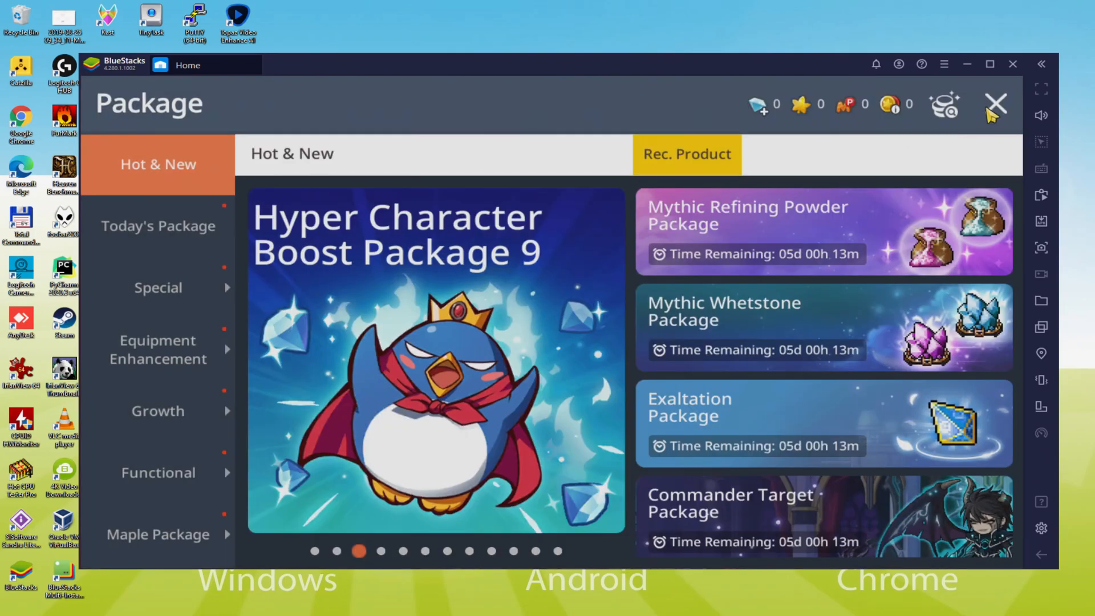
Step: Leave the Package shop and use Go Now to travel instantly to the Pilothouse
{"action": "left_click", "coordinate": [995, 104]}
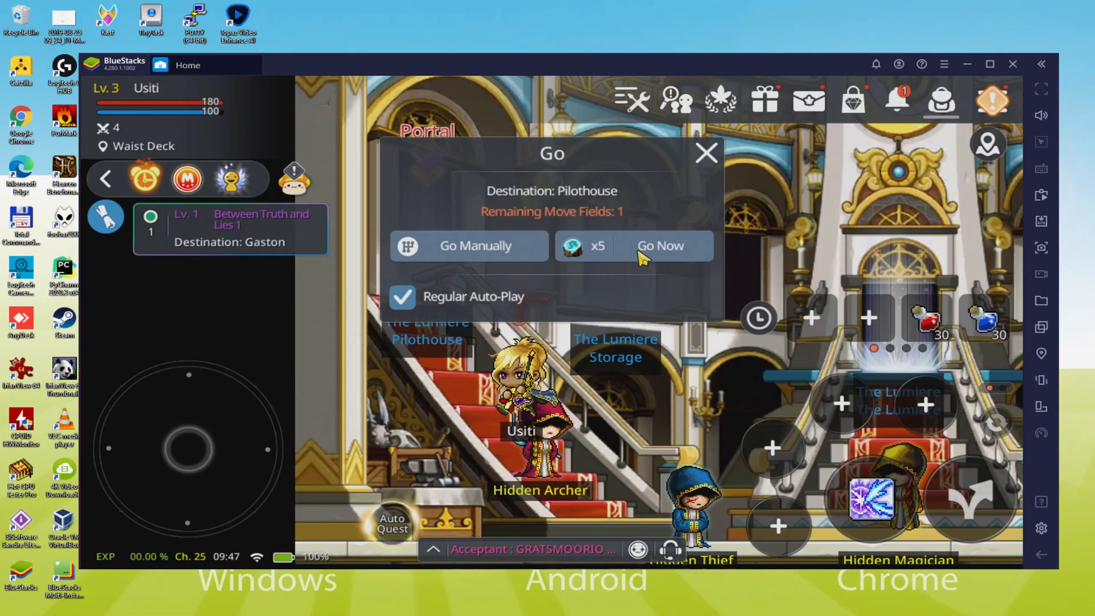
{"action": "left_click", "coordinate": [659, 245]}
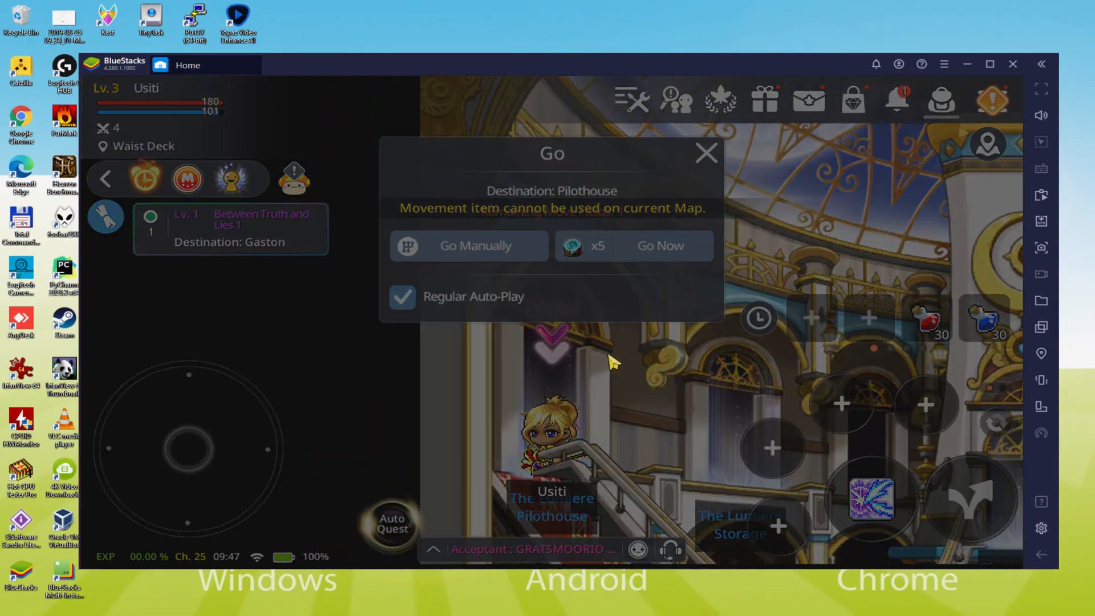
{"action": "left_click", "coordinate": [660, 245]}
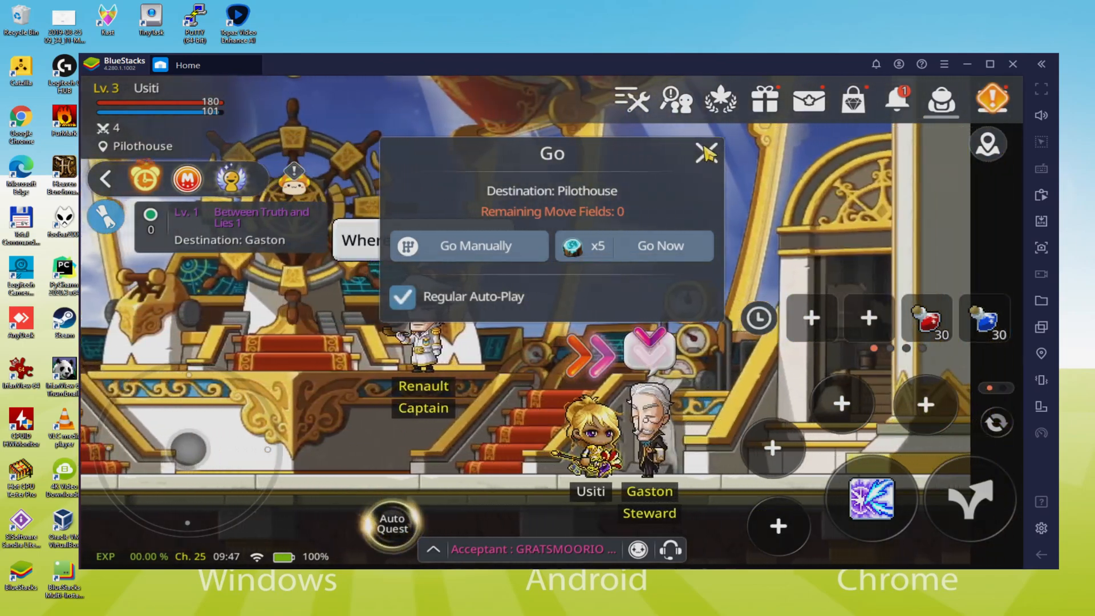
{"action": "left_click", "coordinate": [660, 246]}
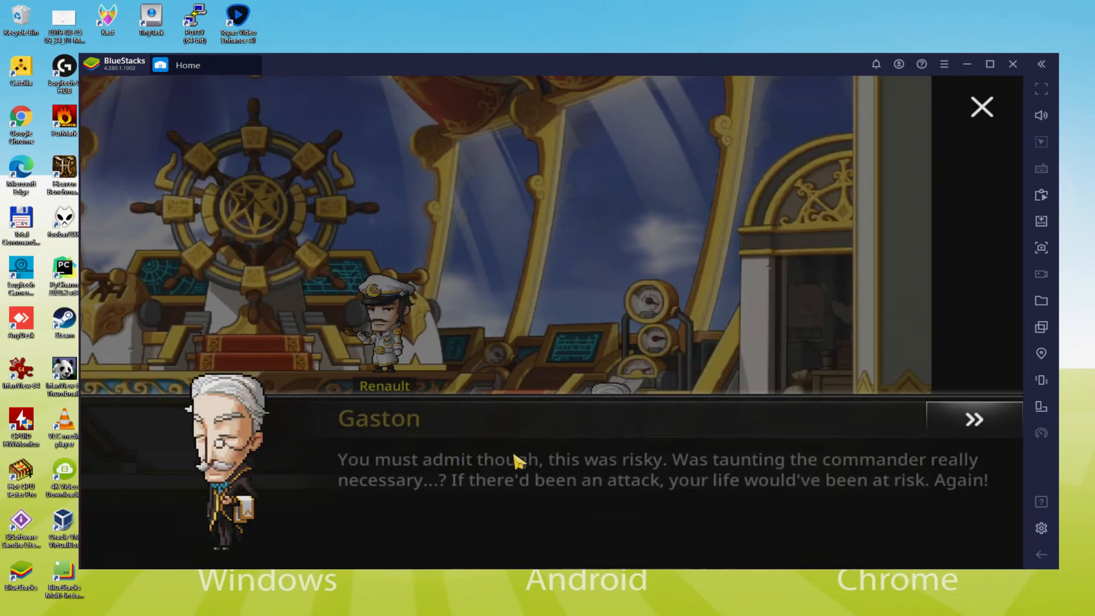
Step: Accept Gaston's Hunt Orange Mushroom quest, then cancel auto-navigation toward Training Deck 1
{"action": "left_click", "coordinate": [973, 419]}
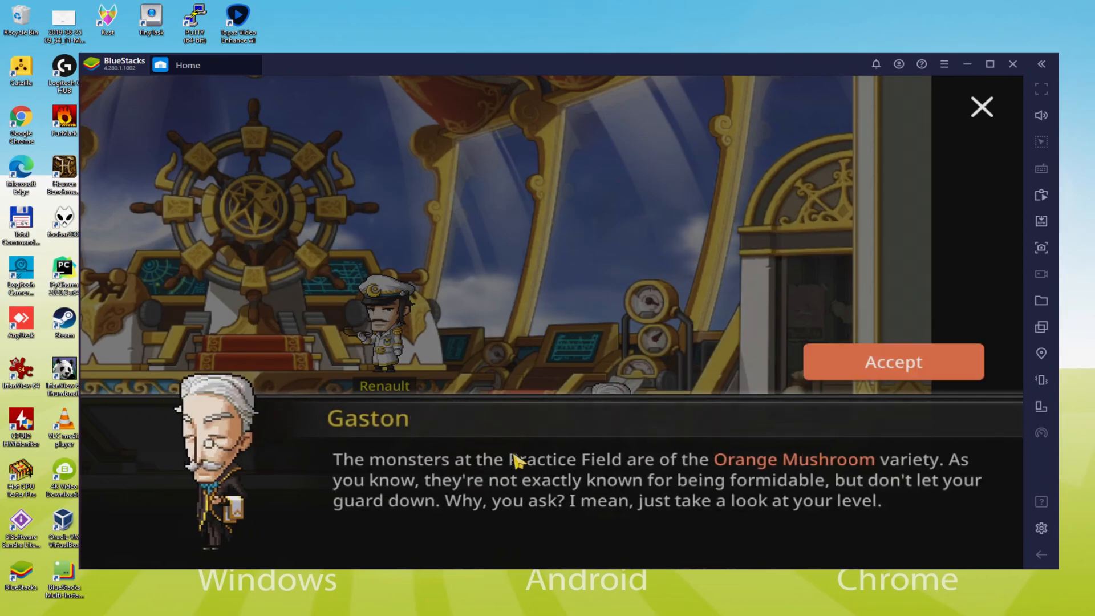
{"action": "left_click", "coordinate": [893, 361]}
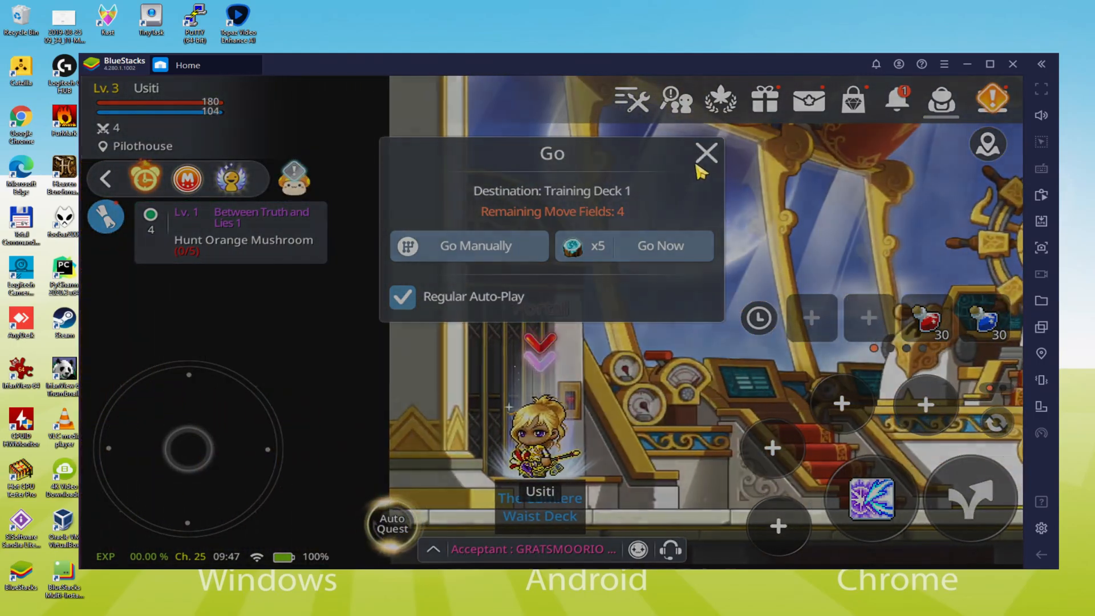
{"action": "left_click", "coordinate": [659, 247]}
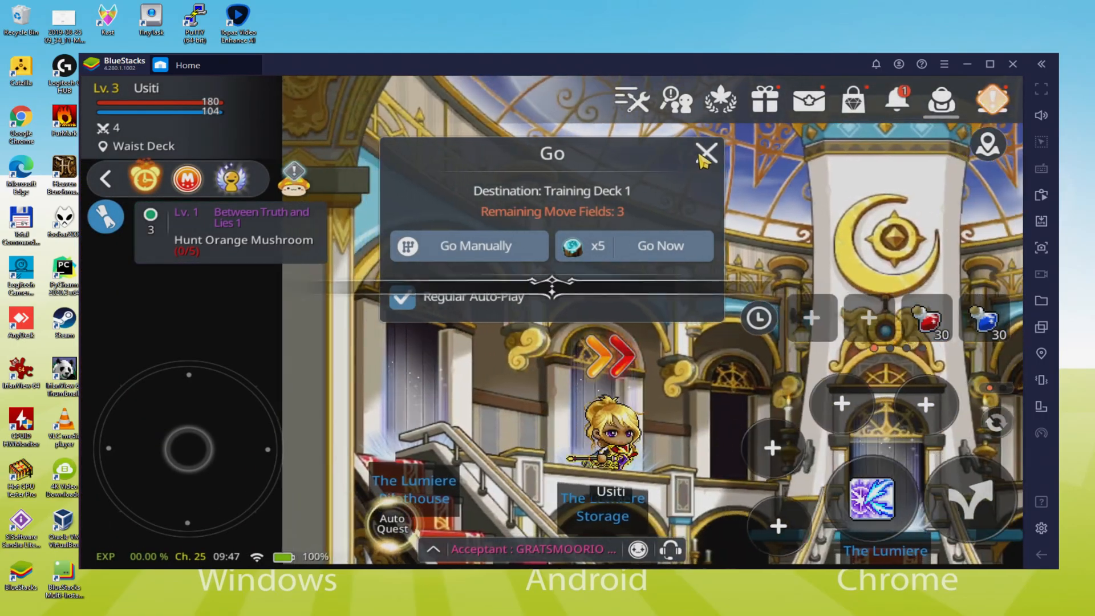
{"action": "left_click", "coordinate": [705, 153]}
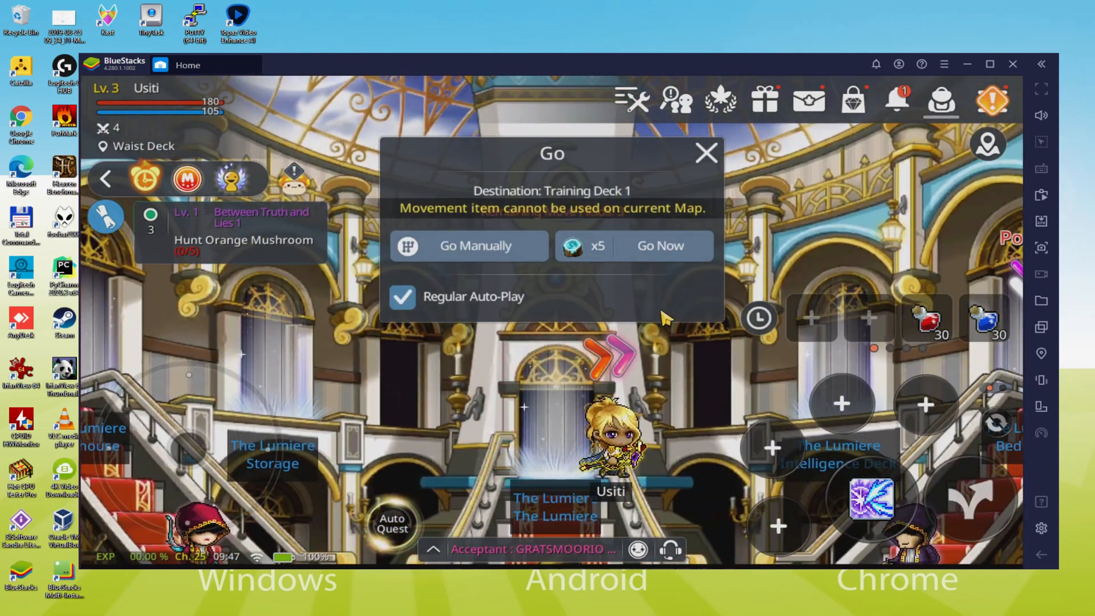
{"action": "left_click", "coordinate": [705, 153]}
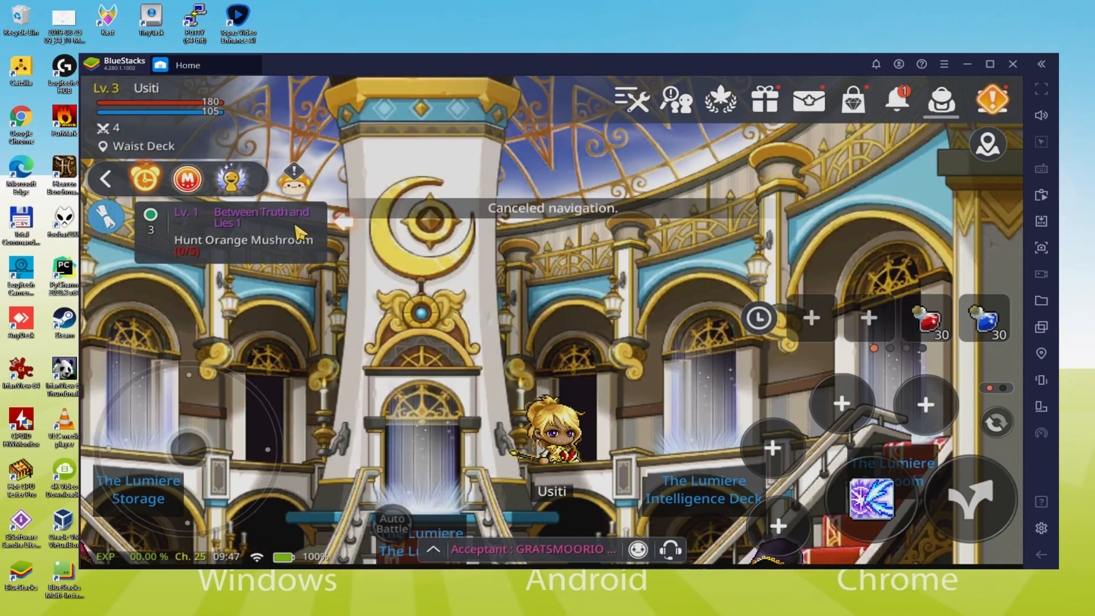